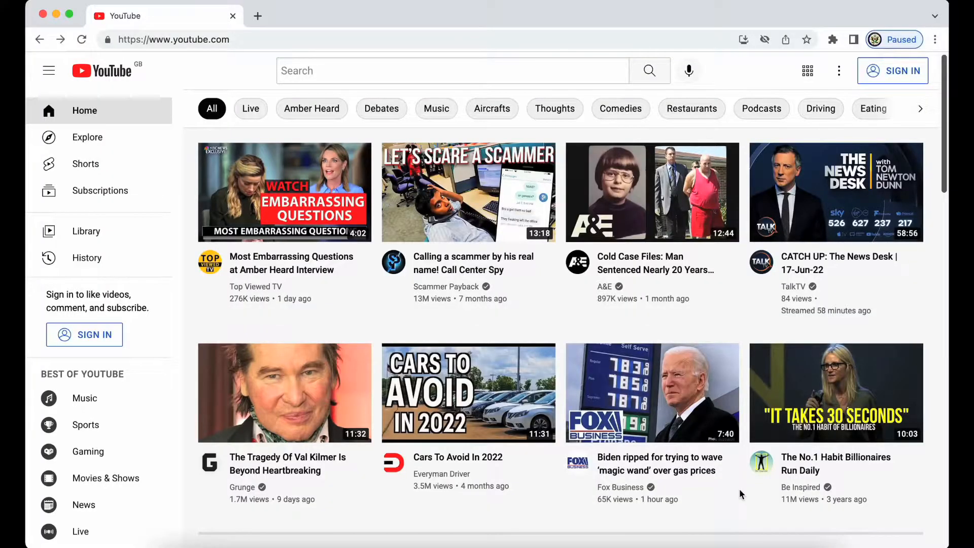
mouse_move(725, 307)
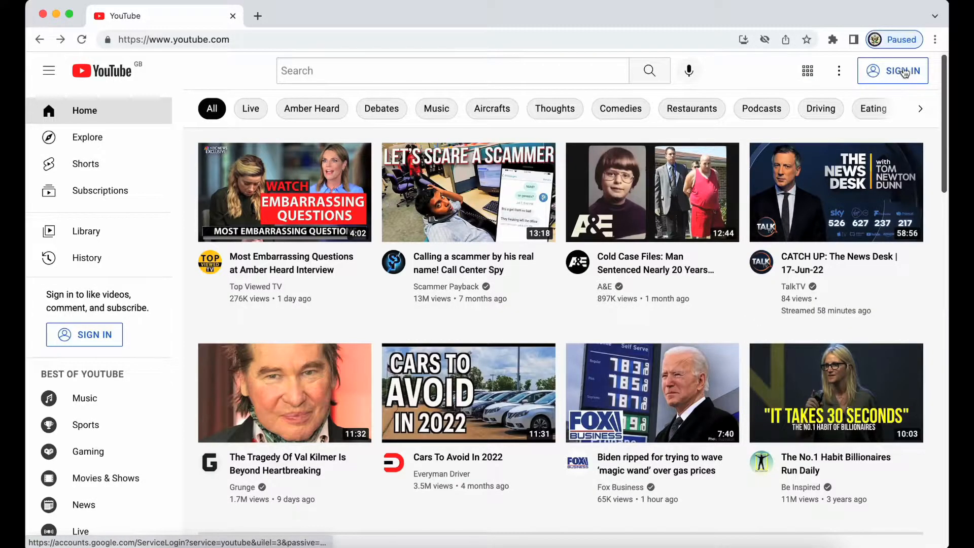
Use Sign in on the signed-out YouTube homepage to reach Google's sign-in page.
click(893, 70)
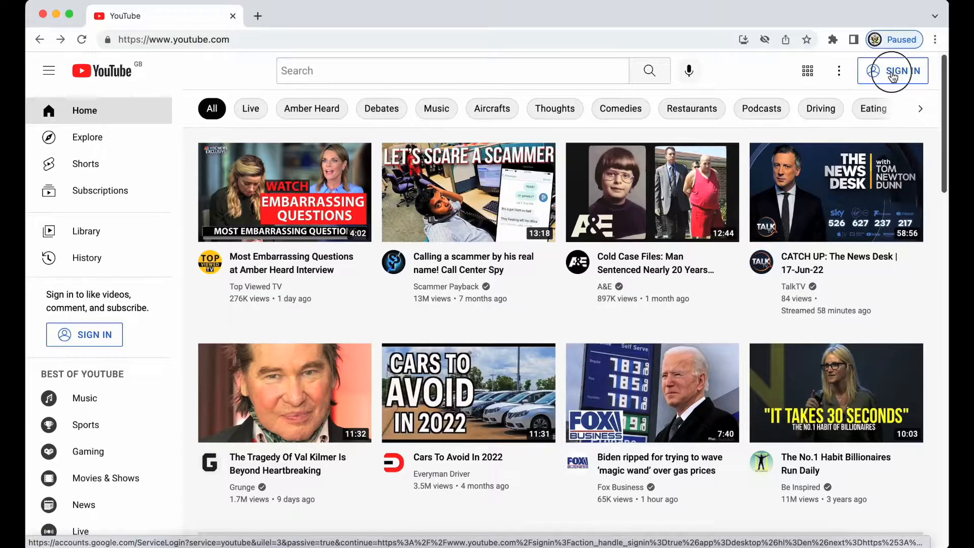
click(892, 70)
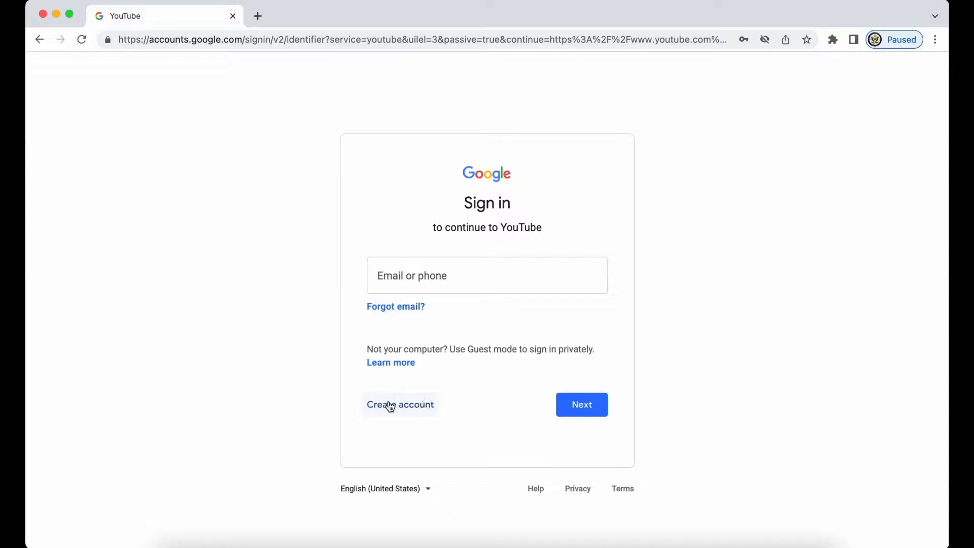
Choose Create account, then 'For myself', to get the blank signup form.
click(400, 404)
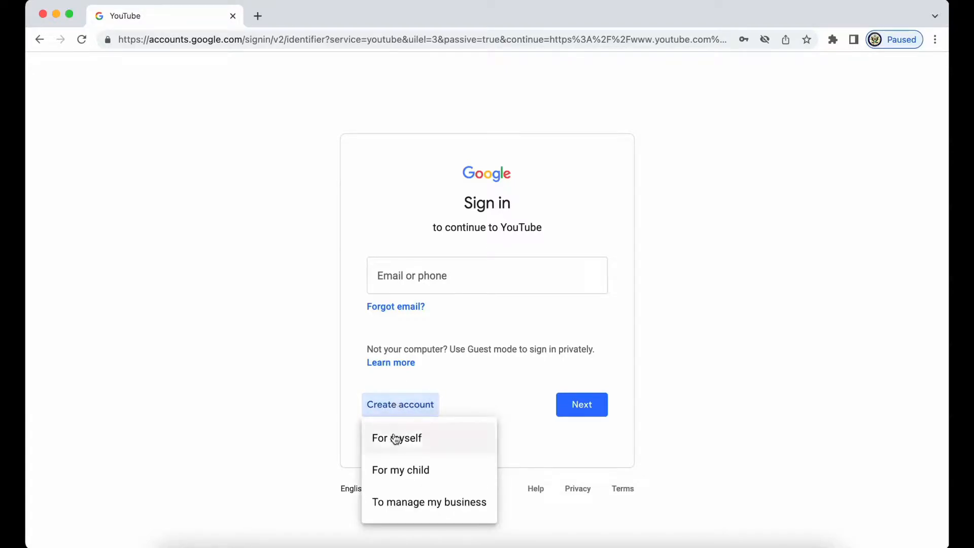
mouse_move(410, 448)
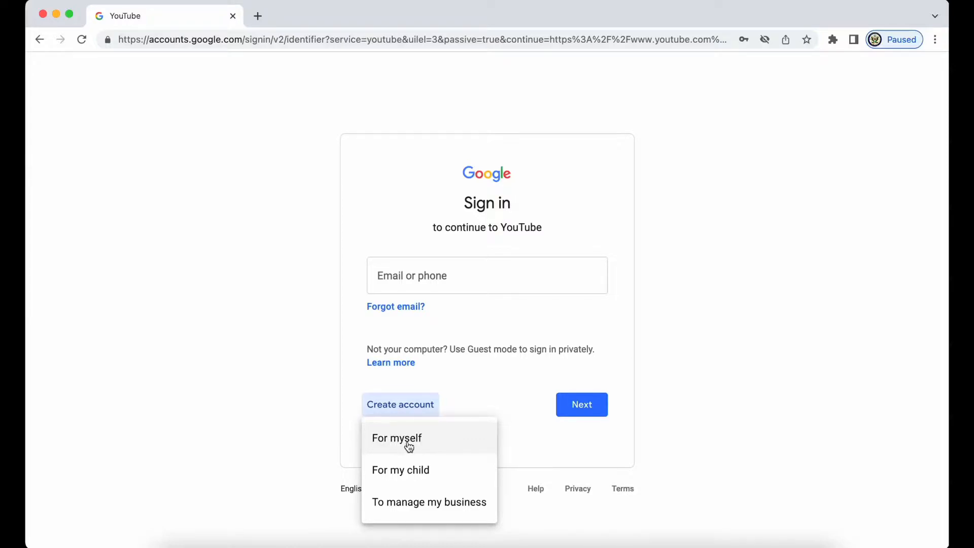
mouse_move(404, 442)
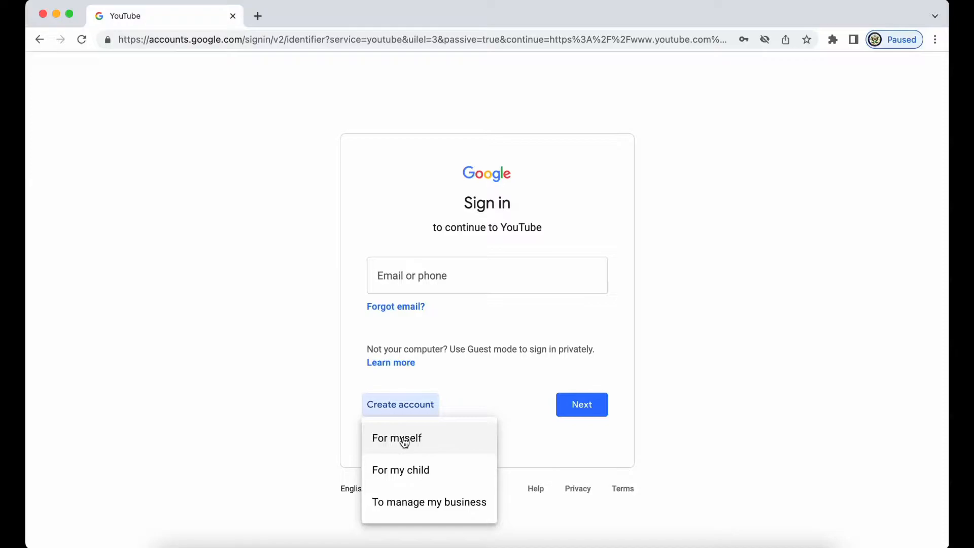
click(397, 438)
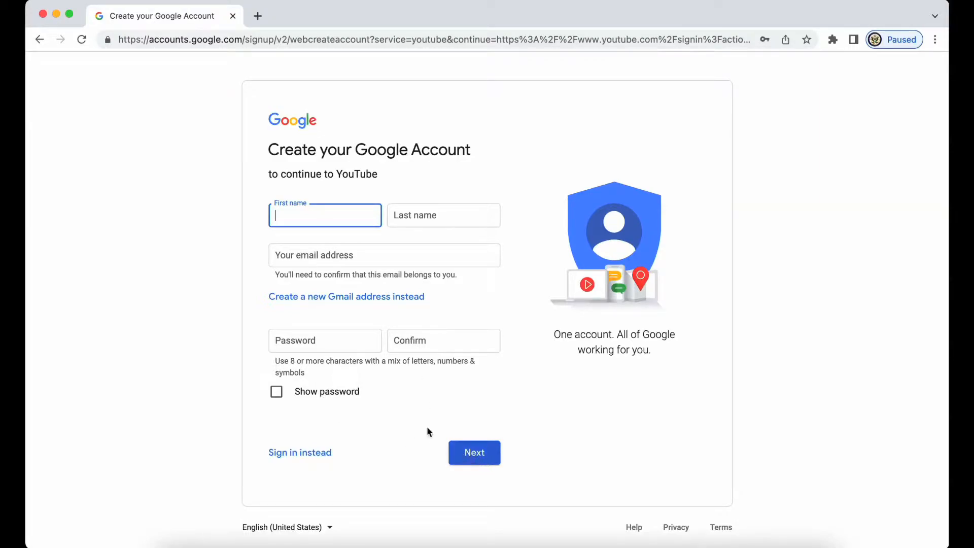
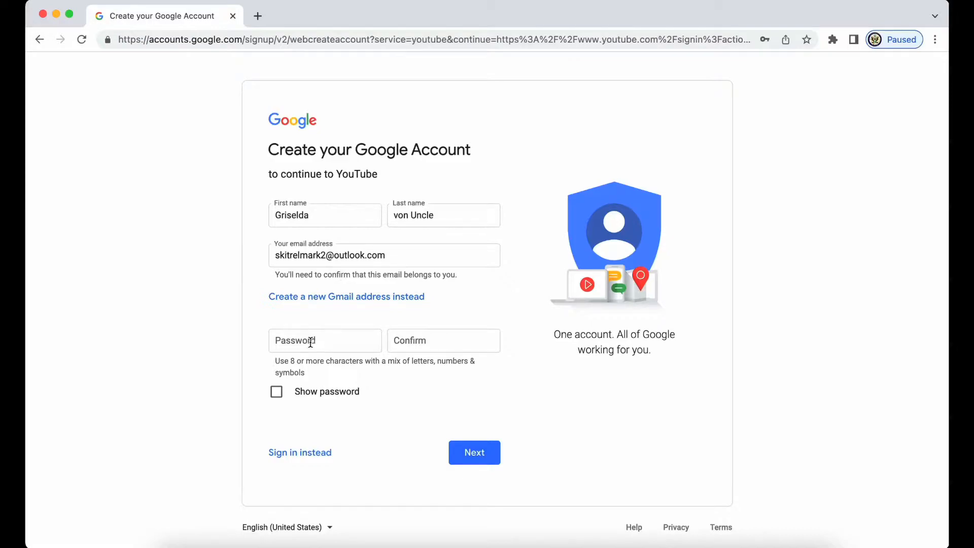
text(•••)
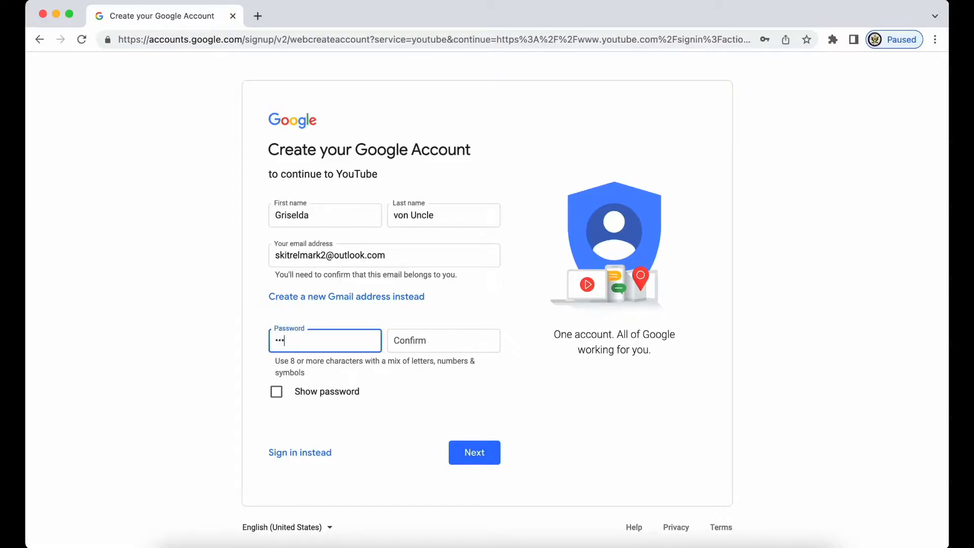
text(••••)
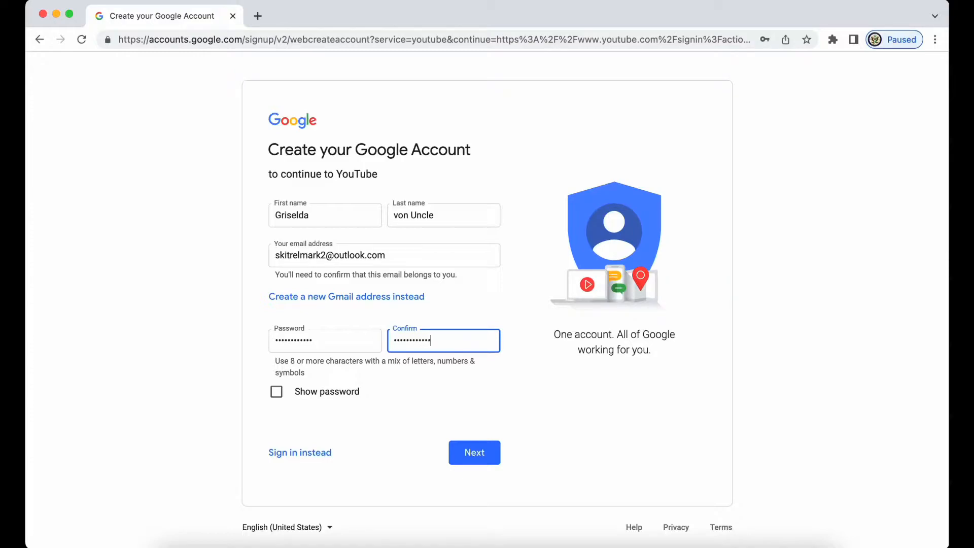
click(474, 452)
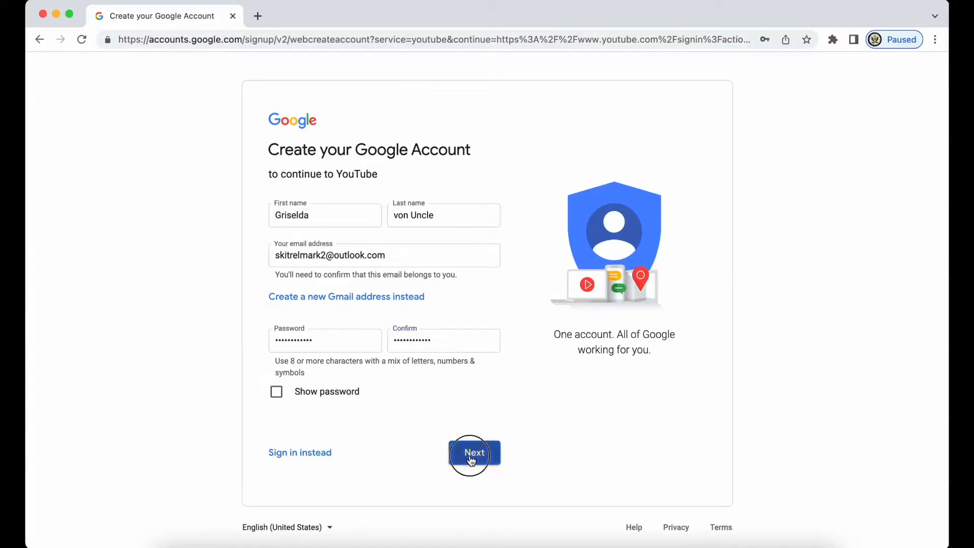
click(474, 452)
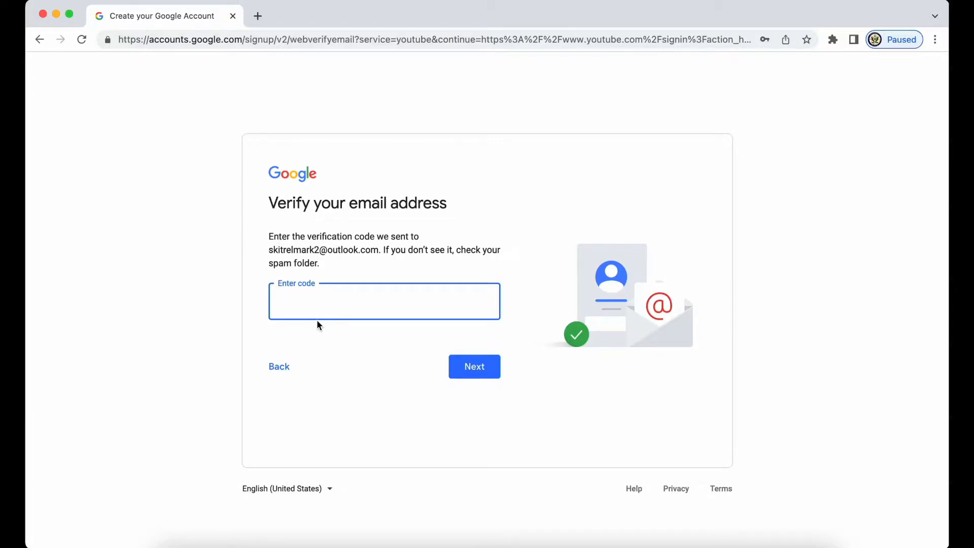
click(384, 302)
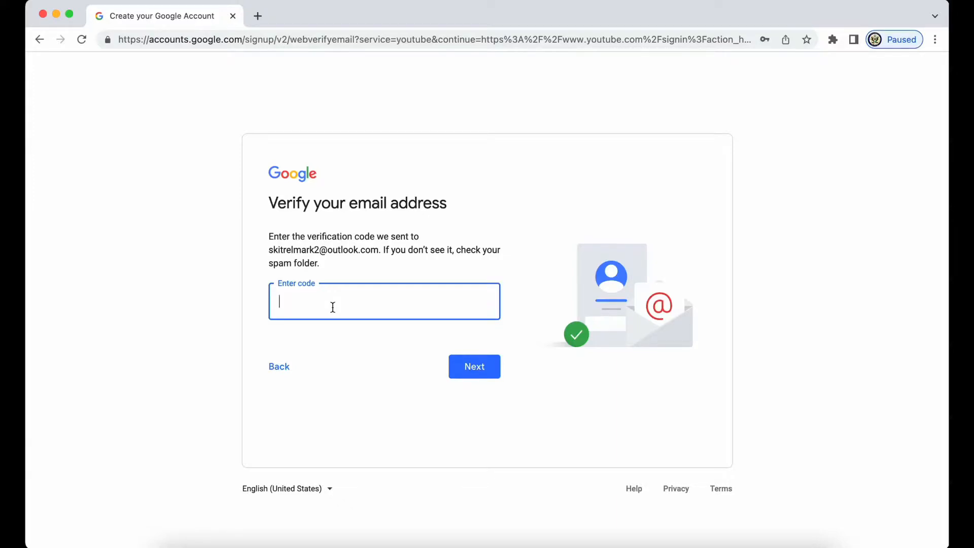
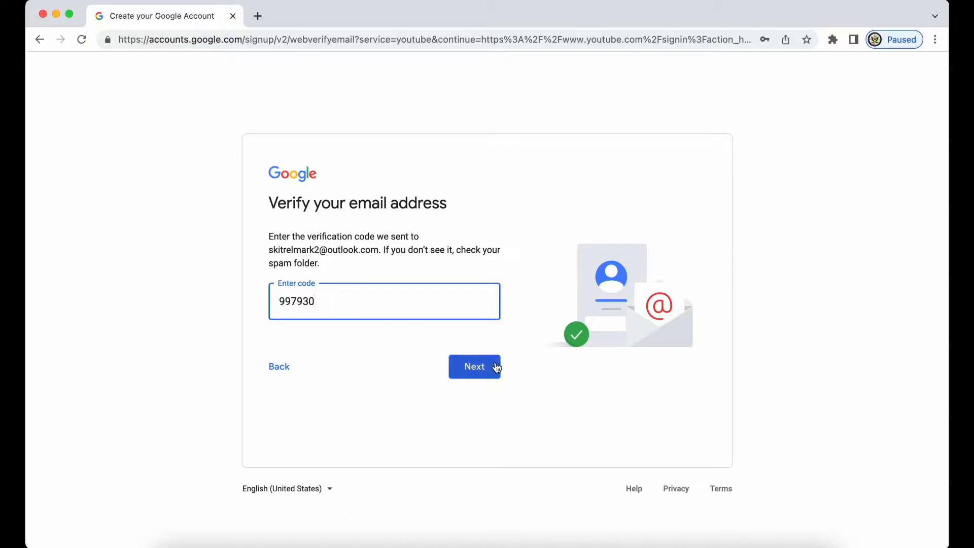
click(474, 366)
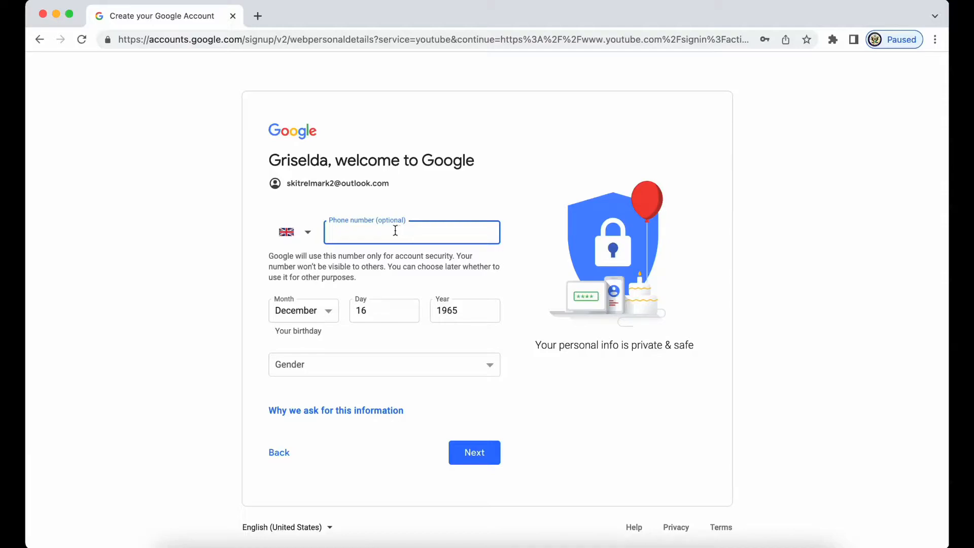
mouse_move(433, 267)
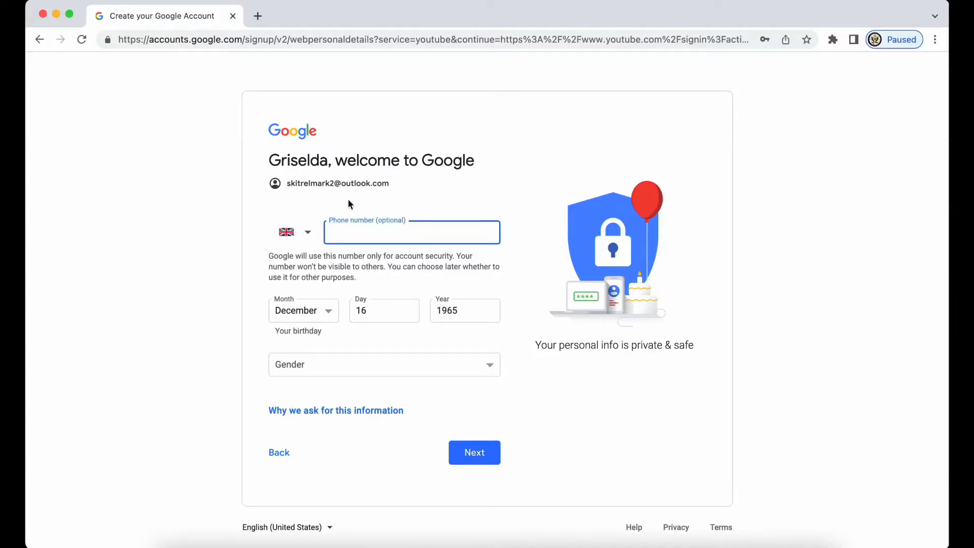
mouse_move(275, 318)
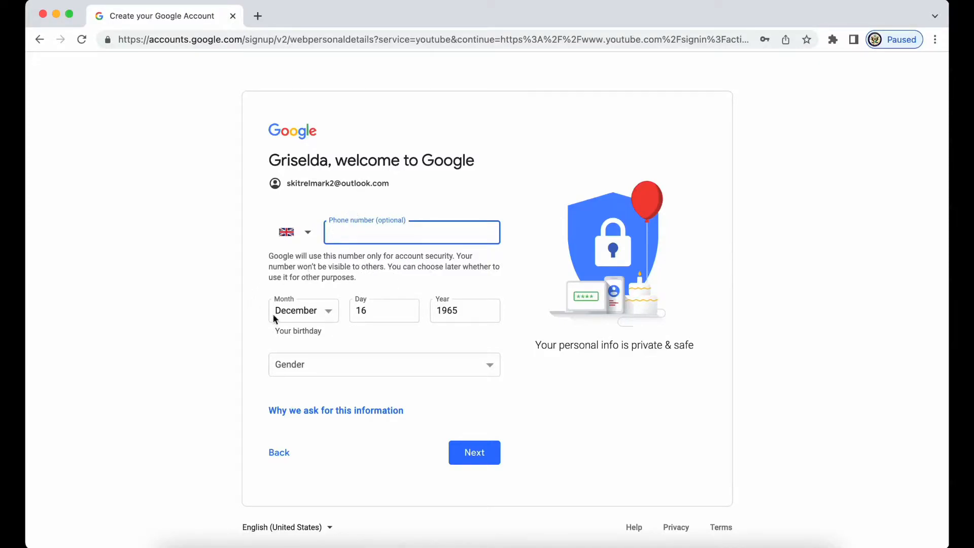
mouse_move(250, 327)
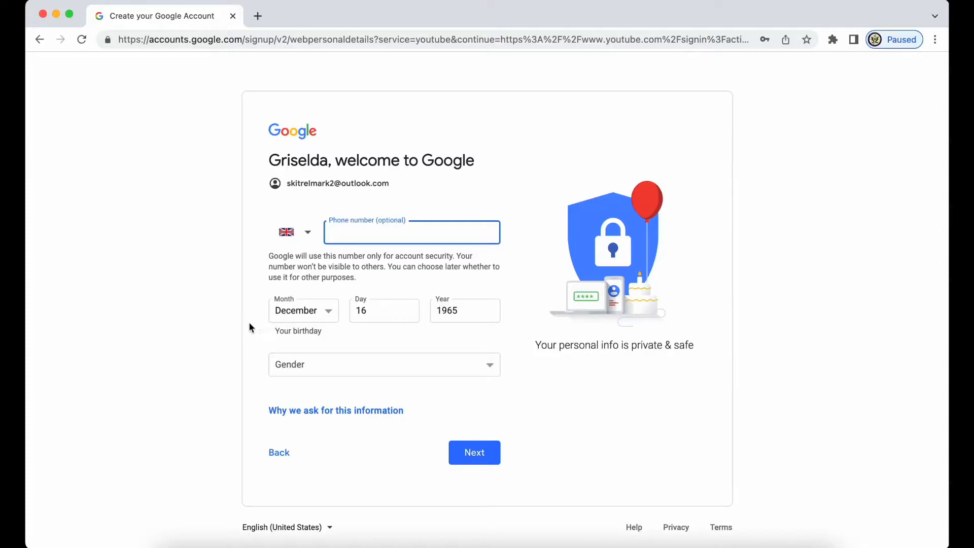
Pick Female in the Gender dropdown and open 'Why we ask for this information'.
click(383, 365)
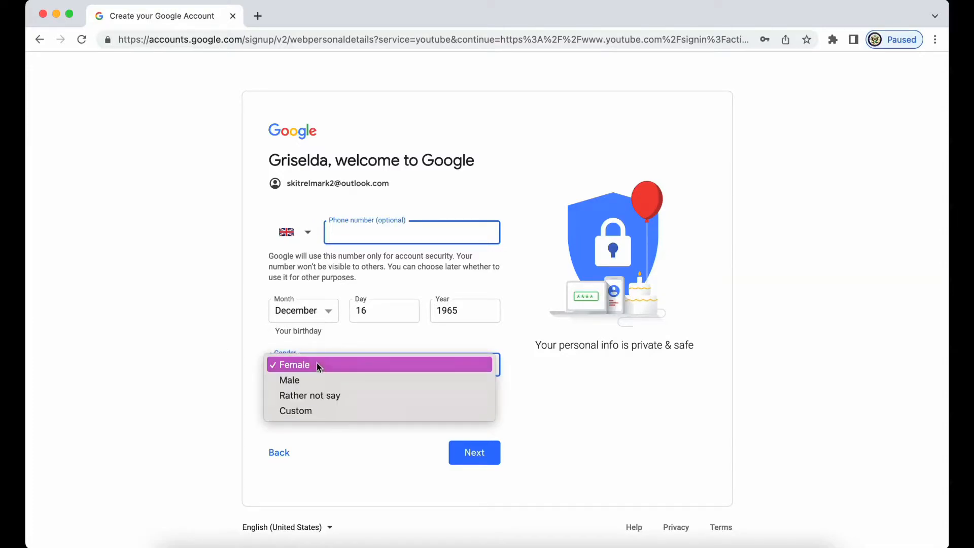
click(293, 365)
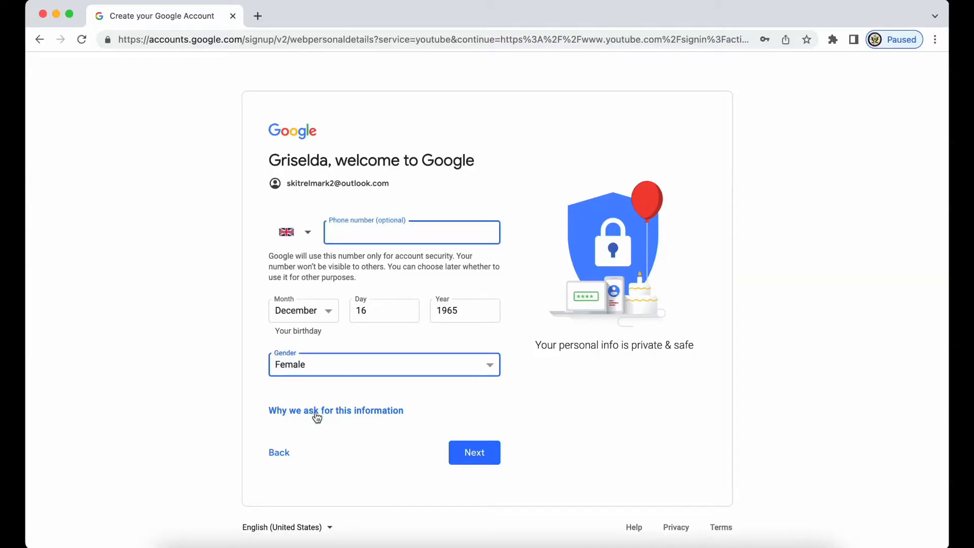
click(335, 410)
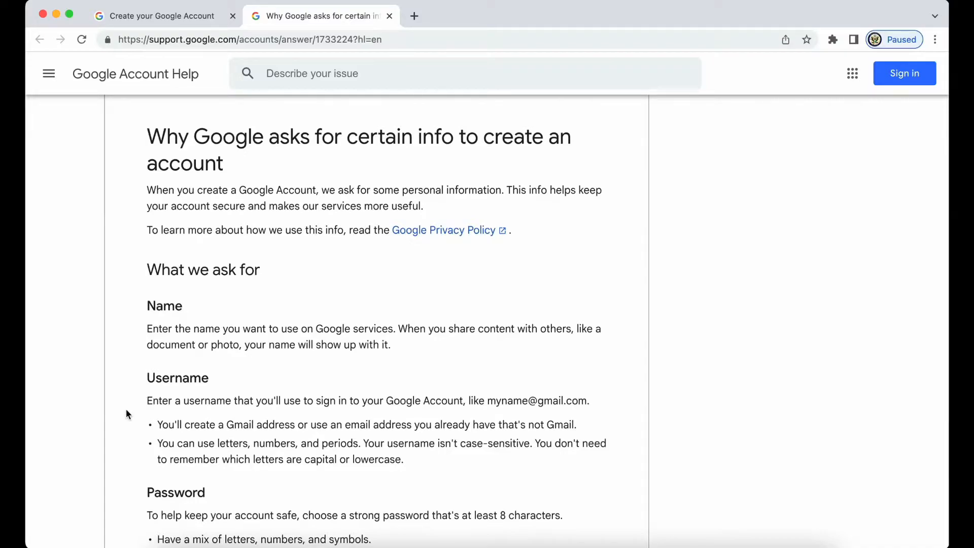
scroll(down, 3)
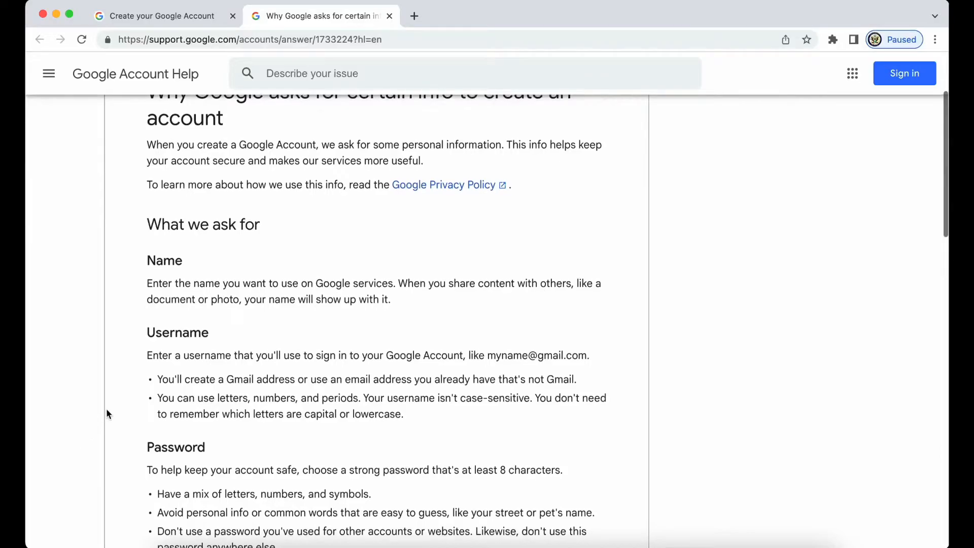
scroll(down, 3)
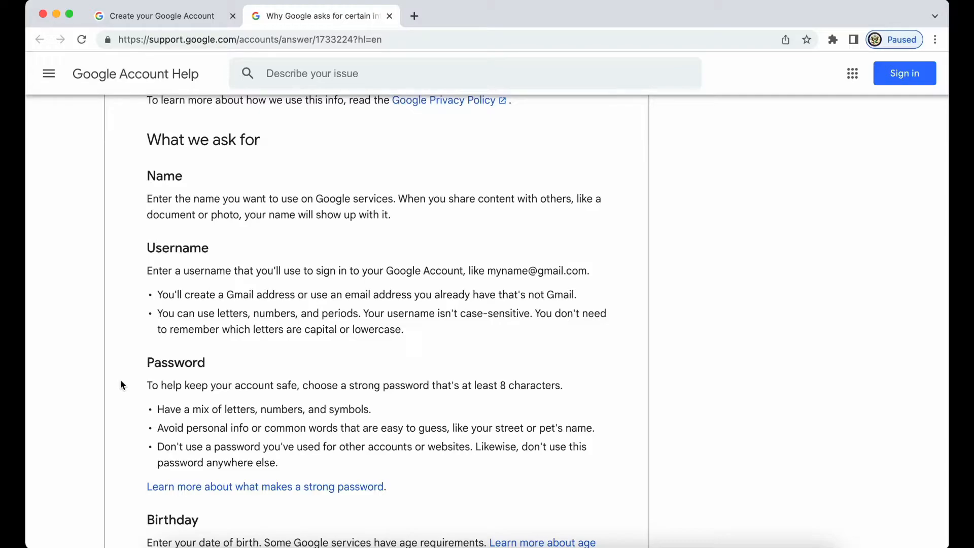
scroll(down, 3)
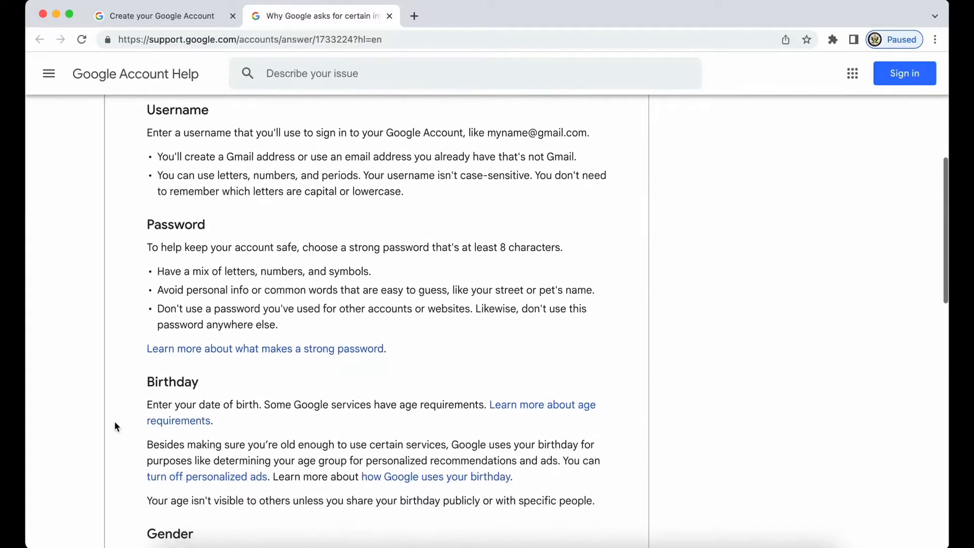
scroll(down, 3)
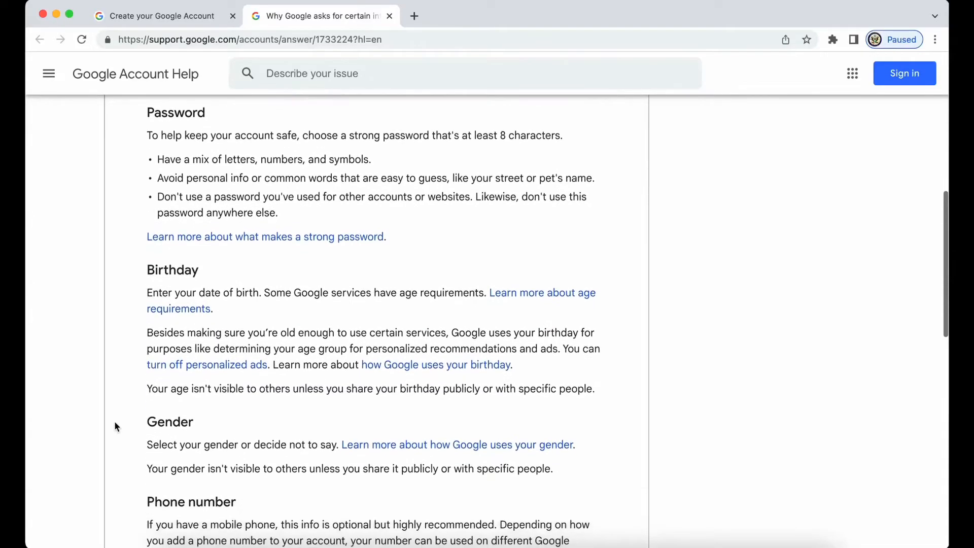
scroll(down, 3)
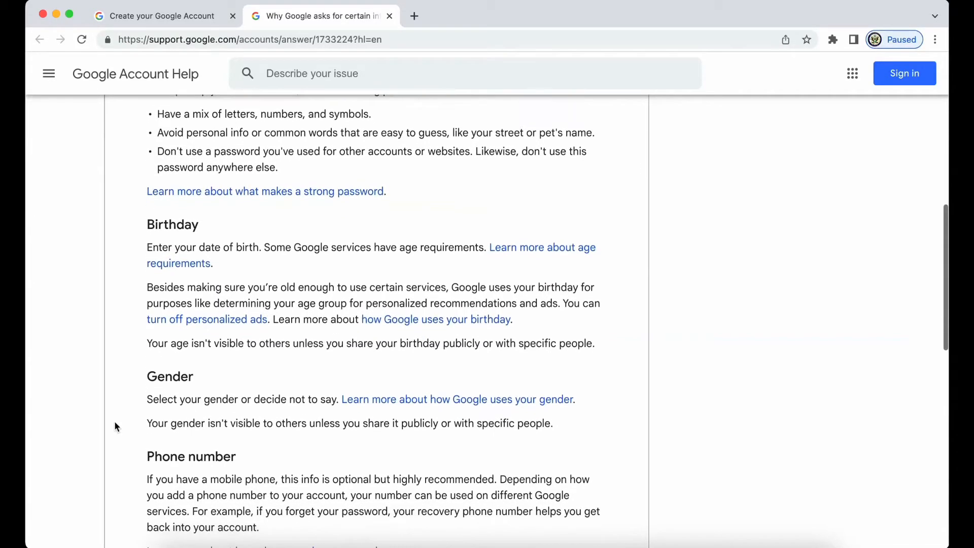
scroll(down, 3)
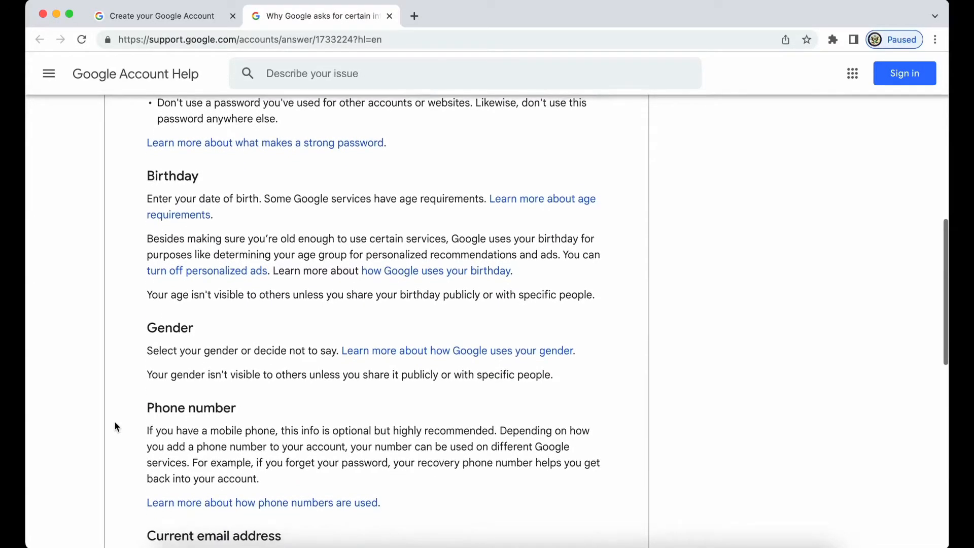
scroll(down, 3)
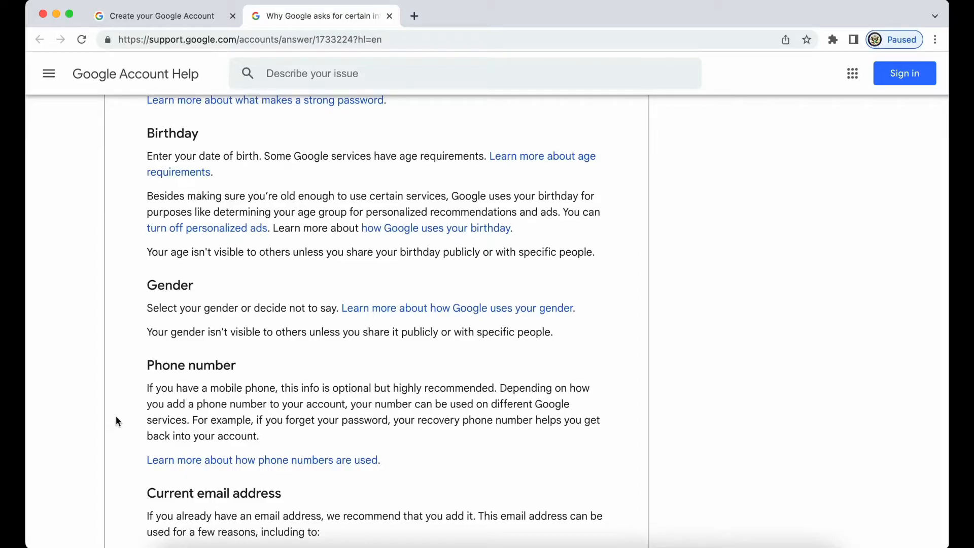
scroll(down, 3)
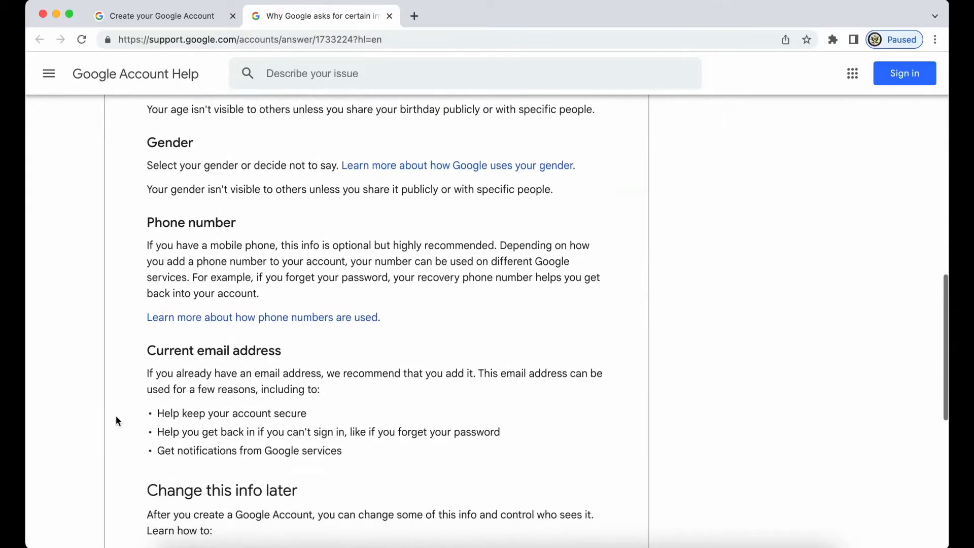
scroll(down, 3)
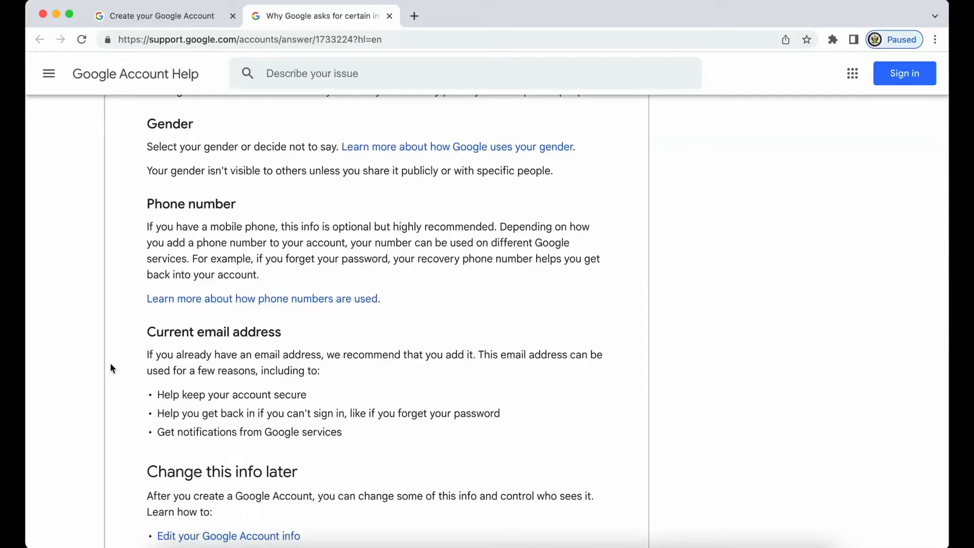
mouse_move(107, 328)
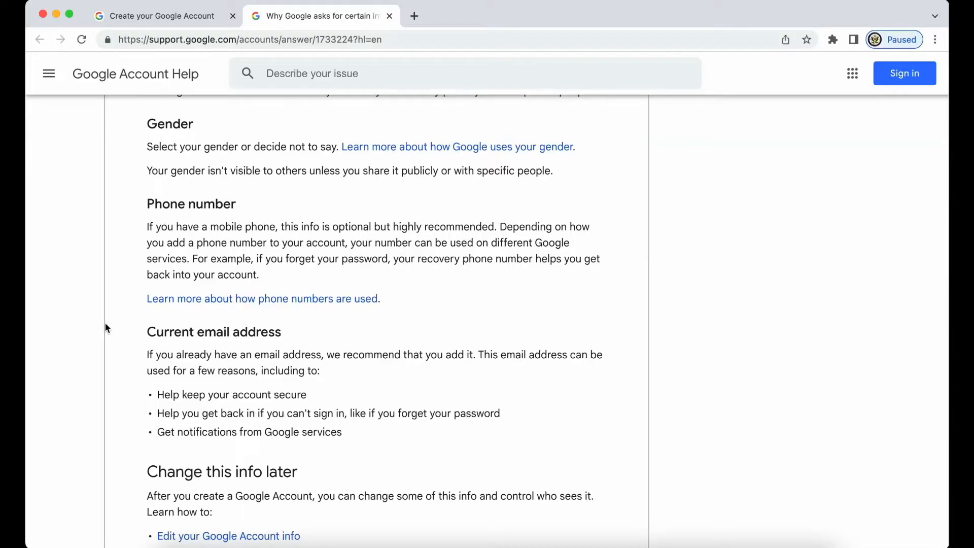
mouse_move(114, 311)
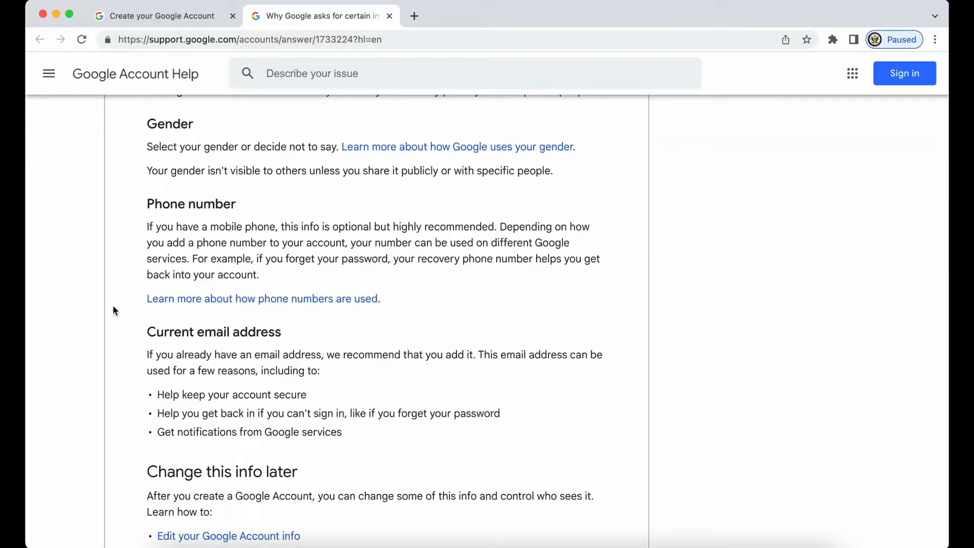
mouse_move(337, 283)
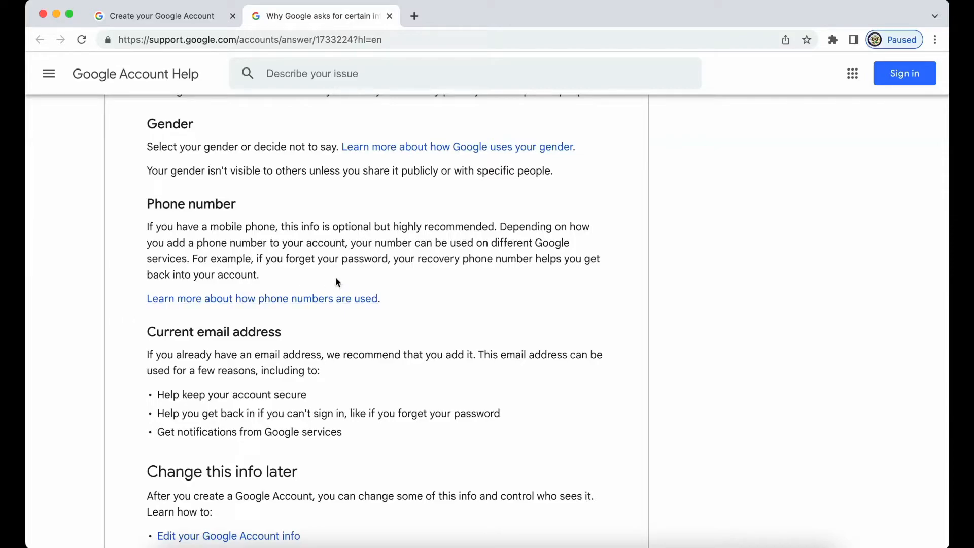
mouse_move(340, 280)
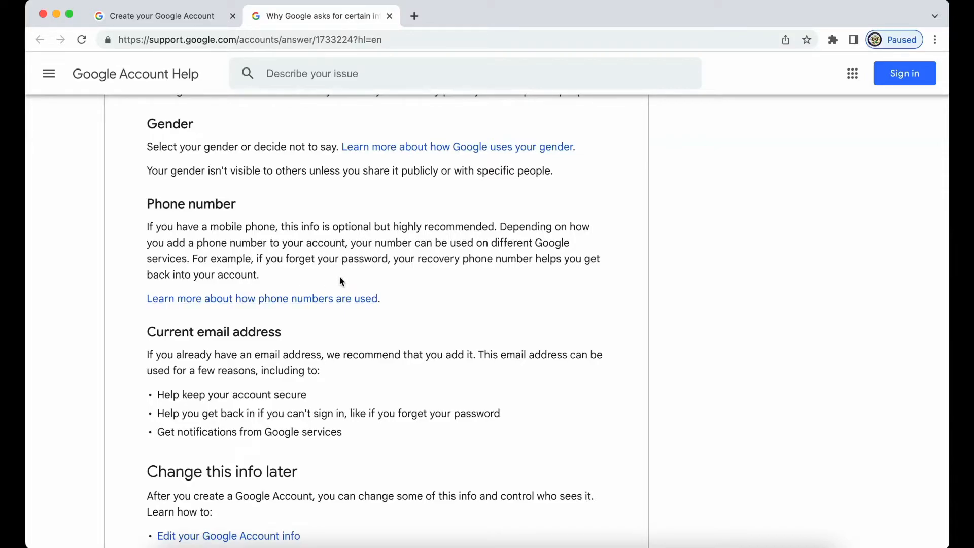
mouse_move(510, 291)
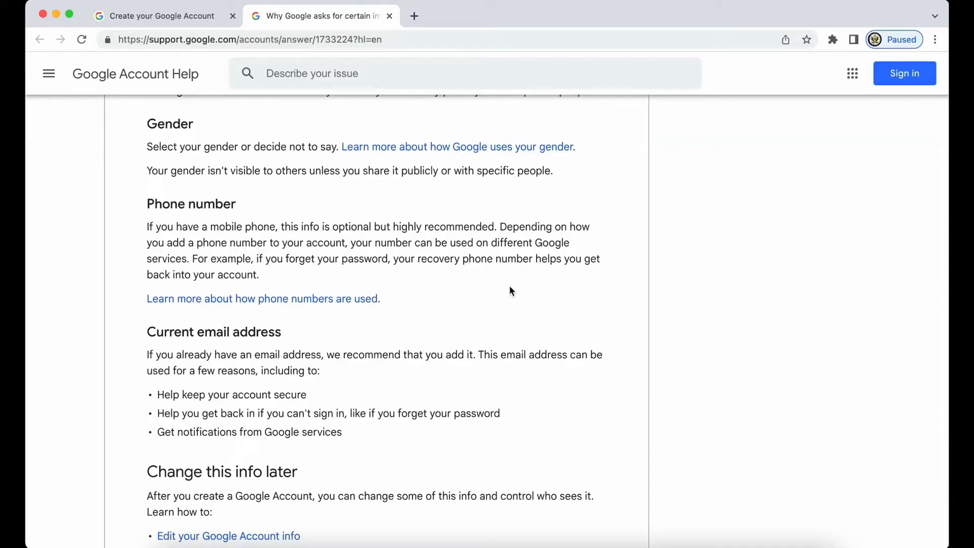
mouse_move(304, 311)
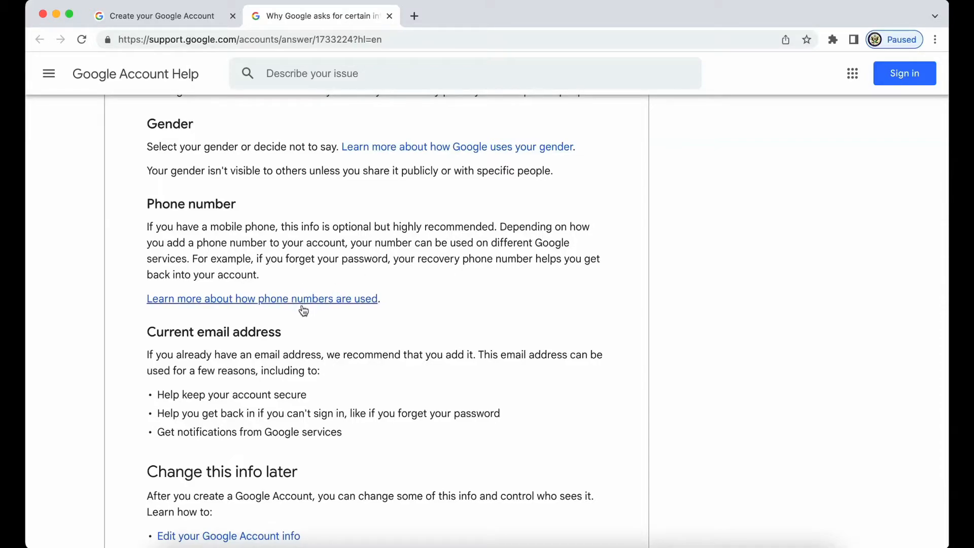
scroll(down, 3)
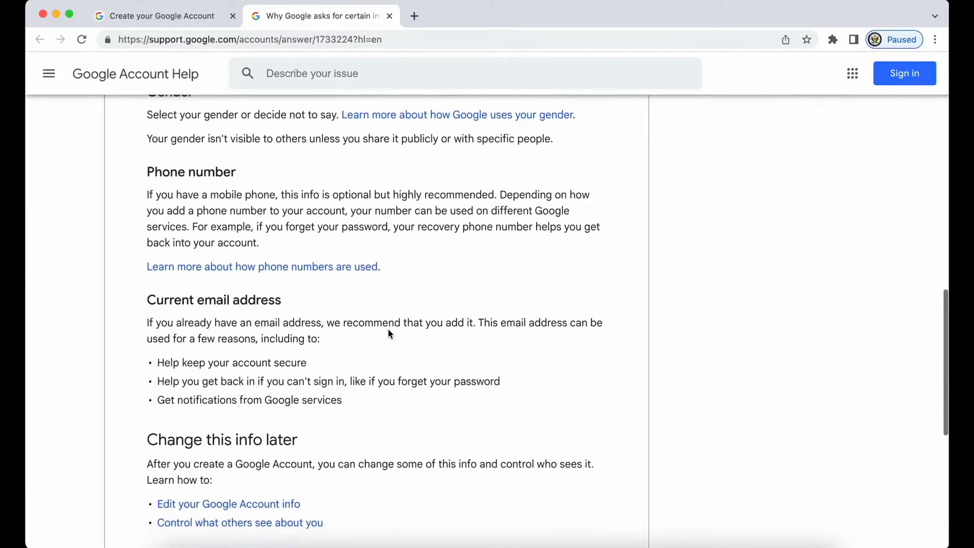
scroll(down, 3)
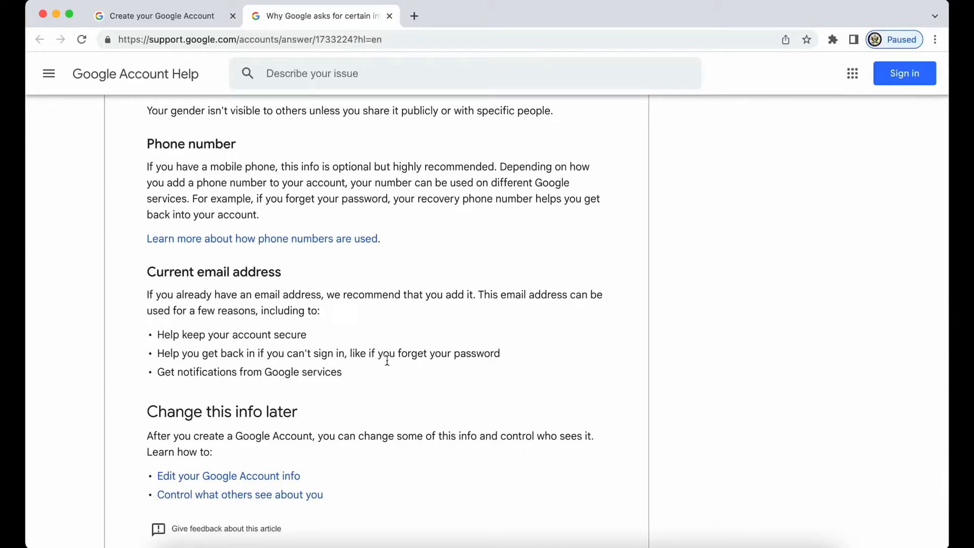
mouse_move(409, 370)
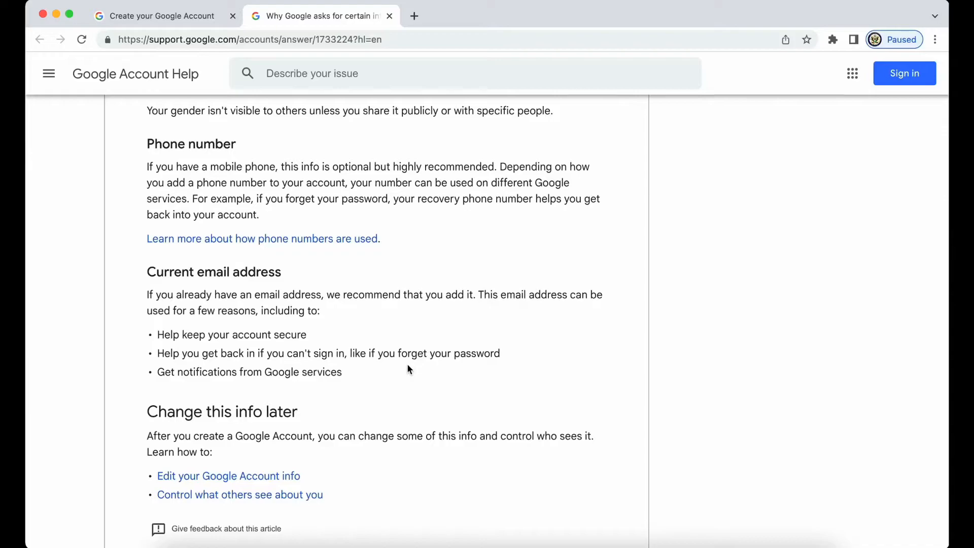
mouse_move(429, 376)
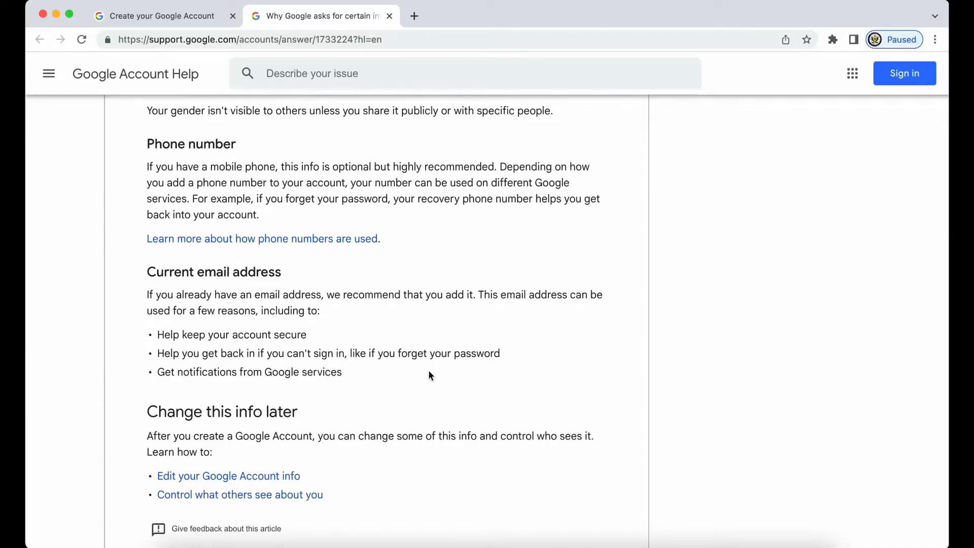
mouse_move(358, 337)
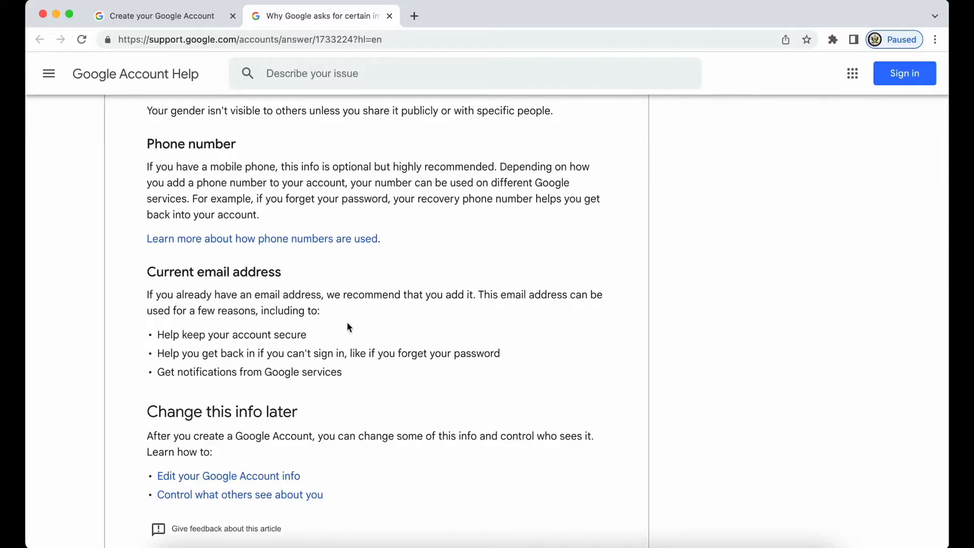
mouse_move(373, 377)
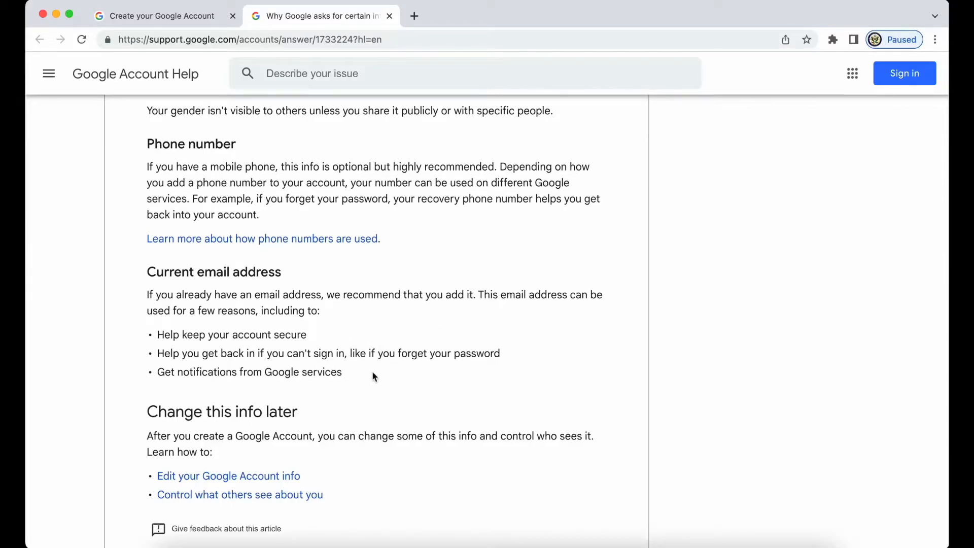
scroll(down, 3)
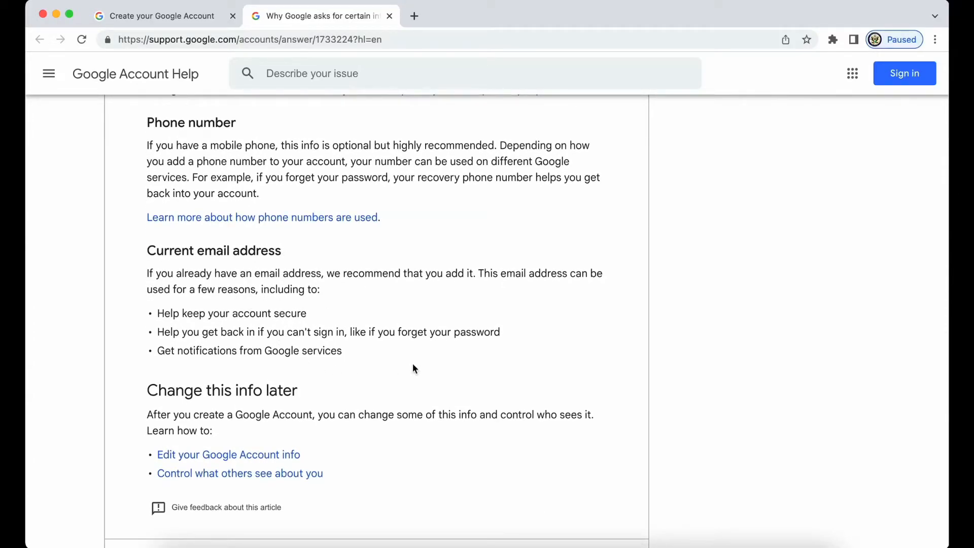
mouse_move(423, 367)
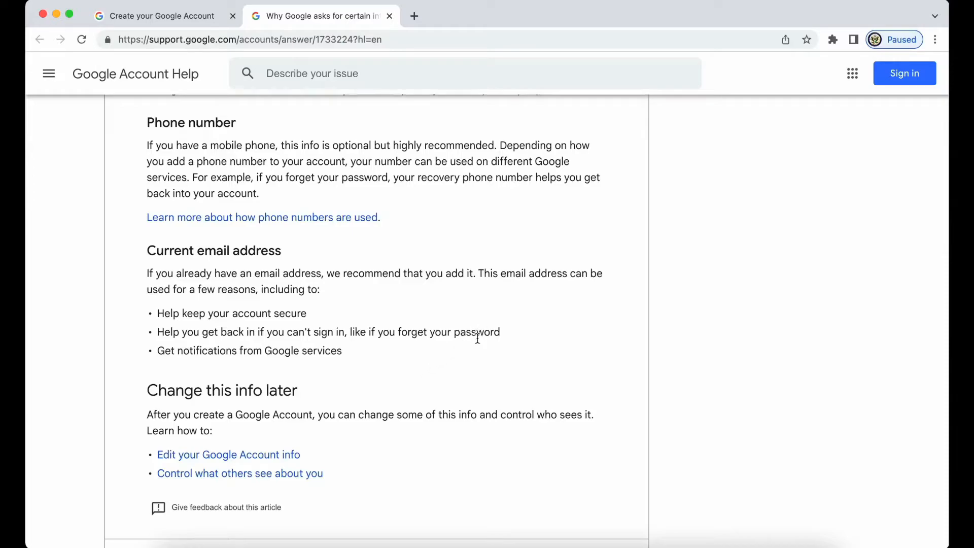
mouse_move(366, 350)
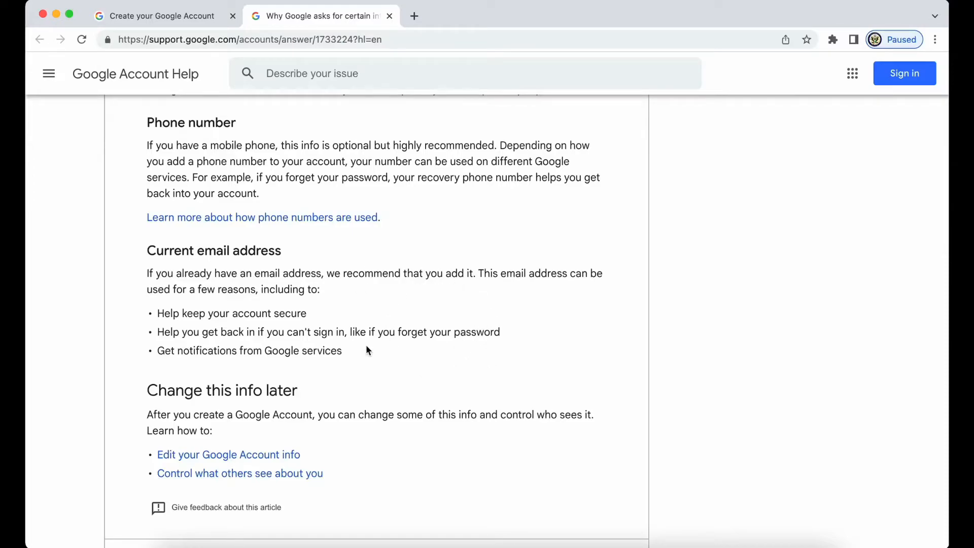
mouse_move(304, 481)
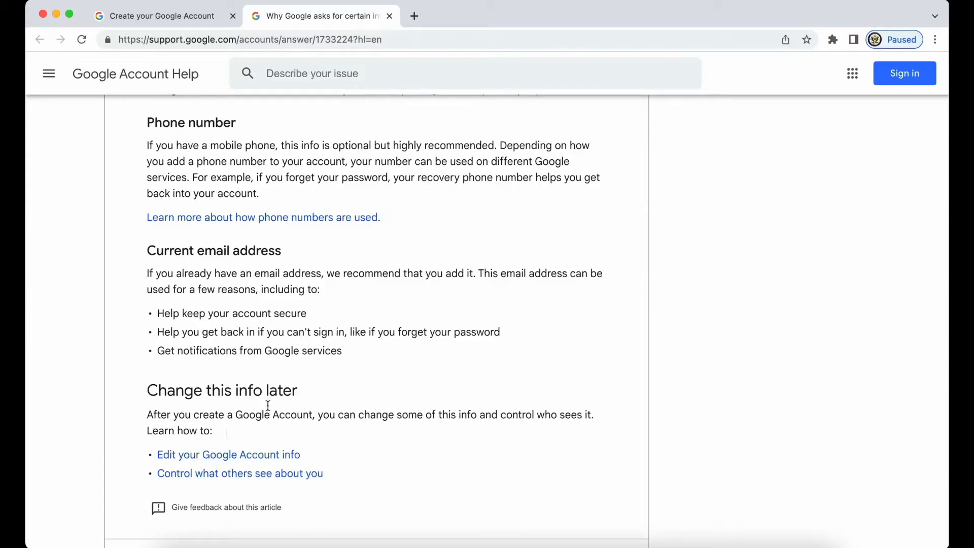
scroll(up, 3)
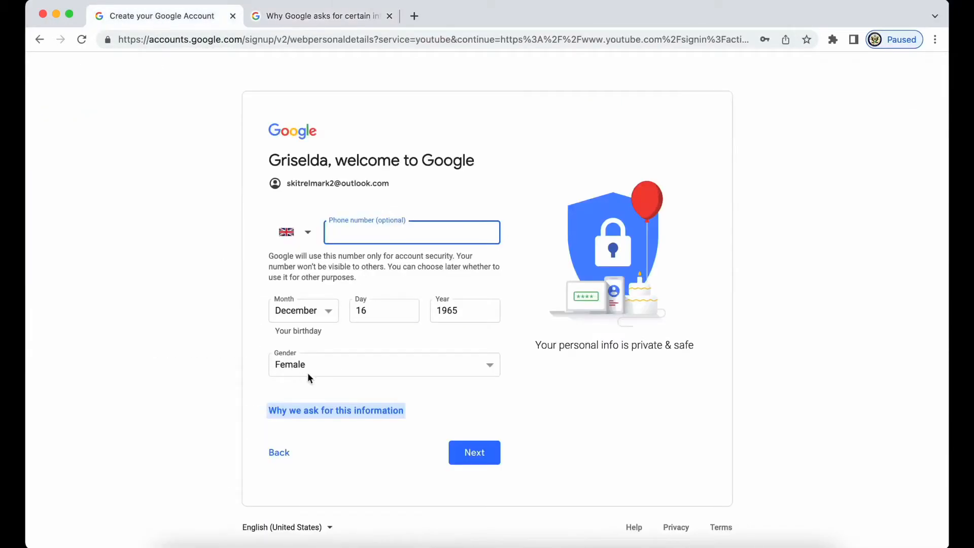
mouse_move(345, 421)
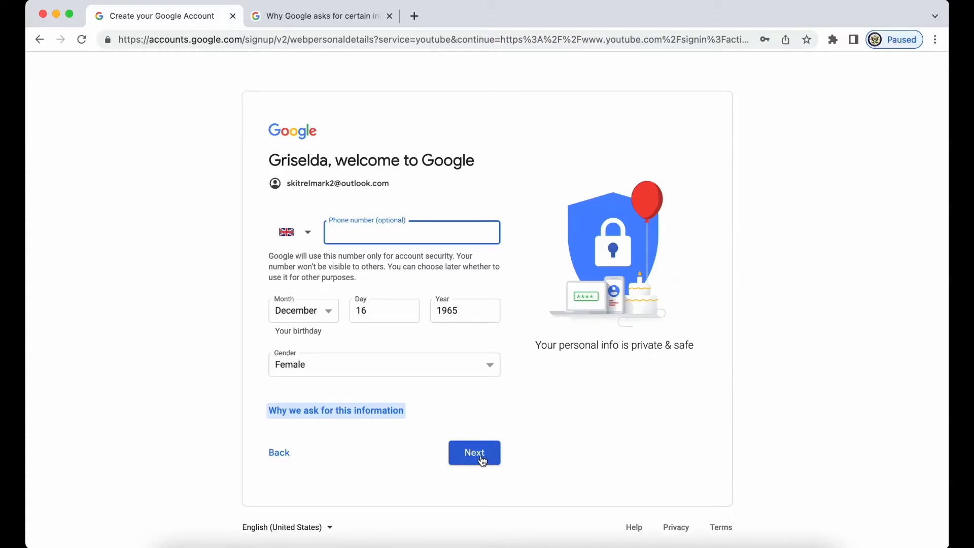
Submit the birthday and gender details and choose Express personalization.
click(474, 452)
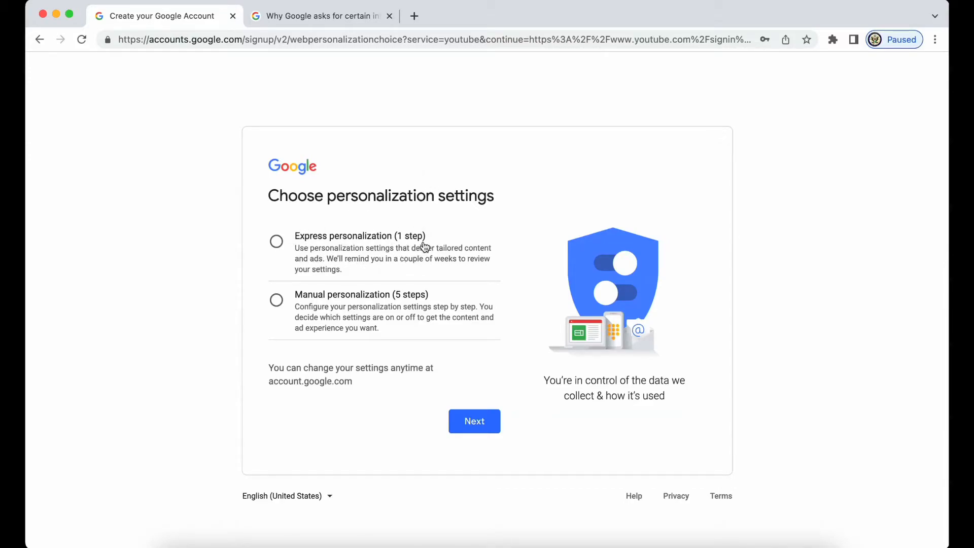
click(276, 241)
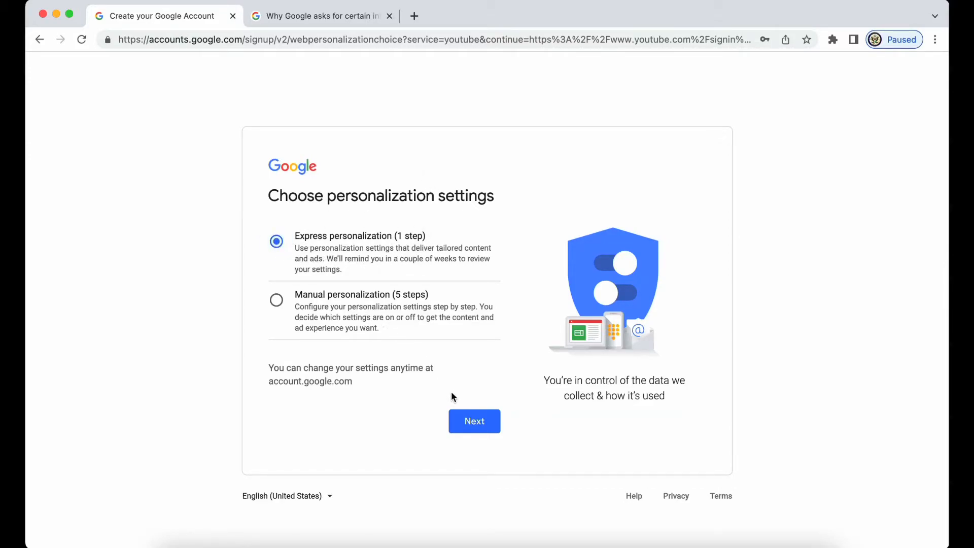
click(473, 421)
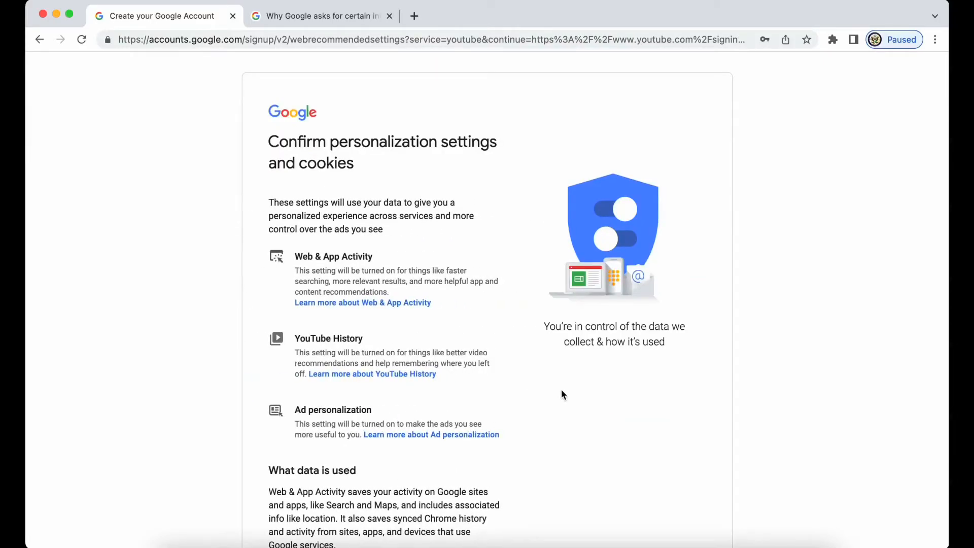
Confirm the express personalization and cookie settings at the bottom of the page.
scroll(down, 3)
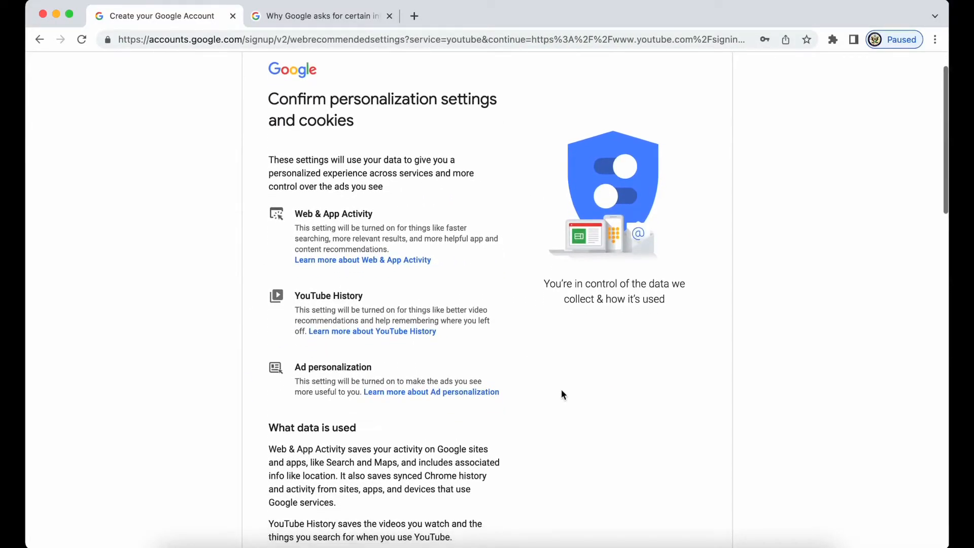
scroll(down, 3)
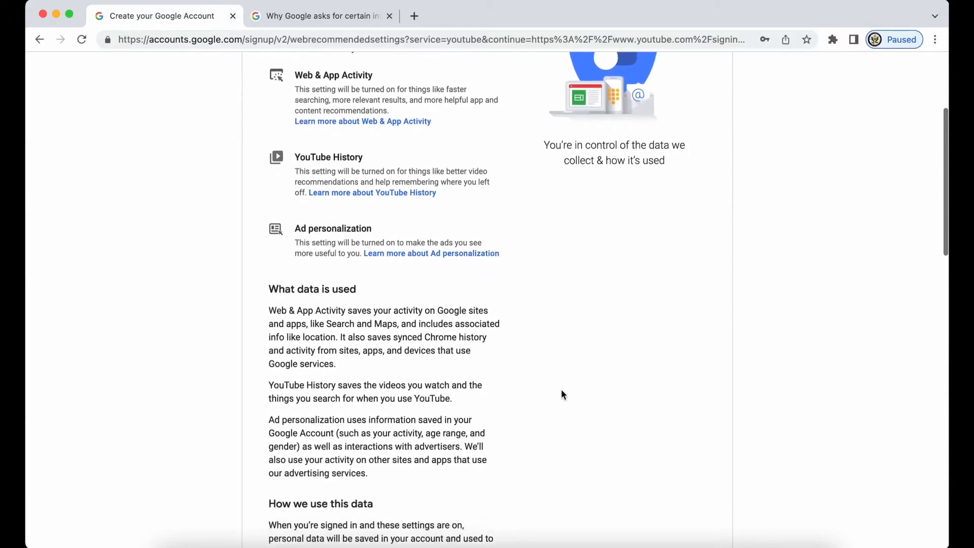
scroll(down, 3)
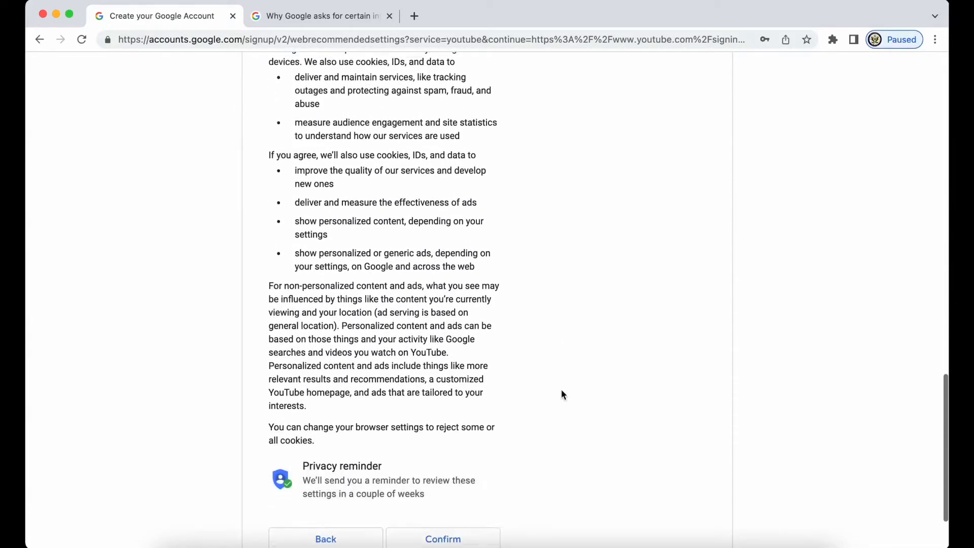
scroll(down, 3)
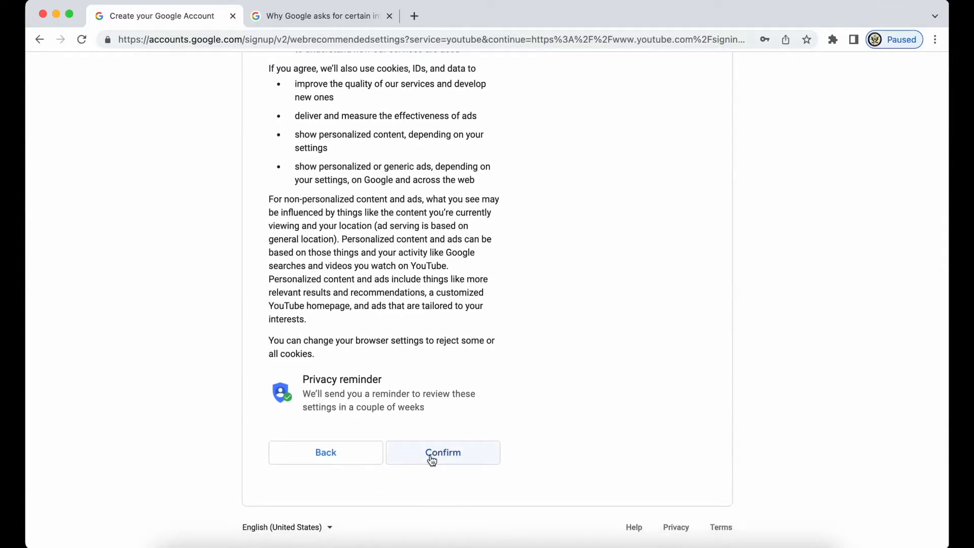
click(442, 453)
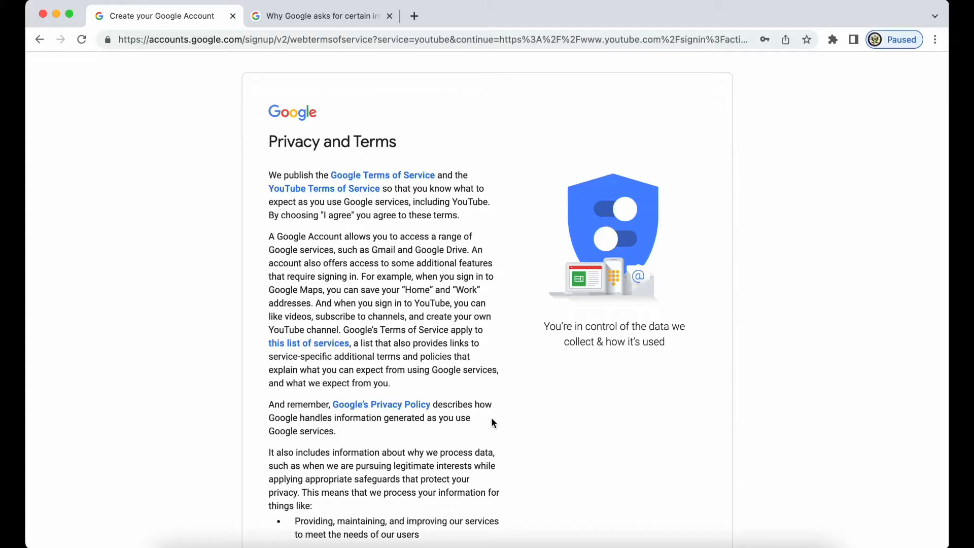
mouse_move(502, 385)
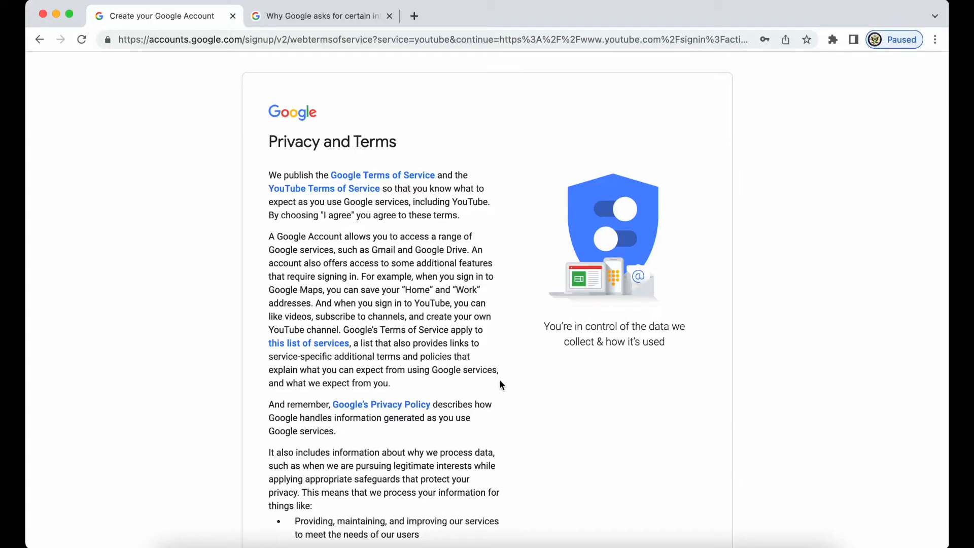
Agree to Google's Privacy and Terms at the bottom of the page.
scroll(down, 3)
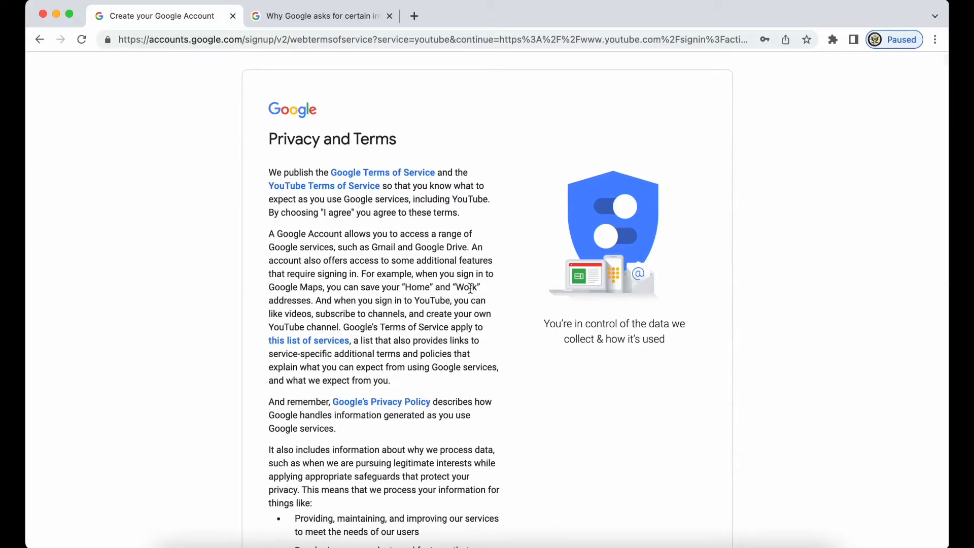
scroll(down, 3)
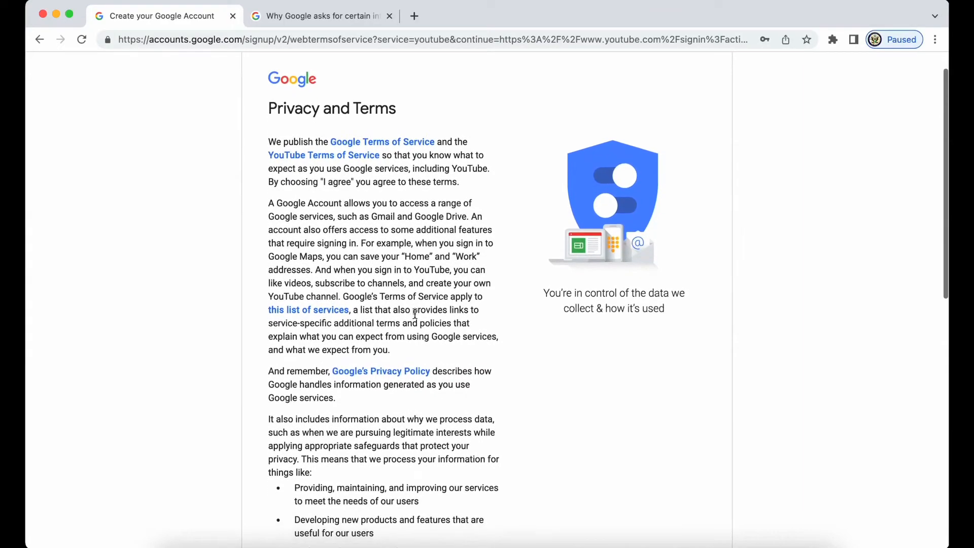
scroll(down, 3)
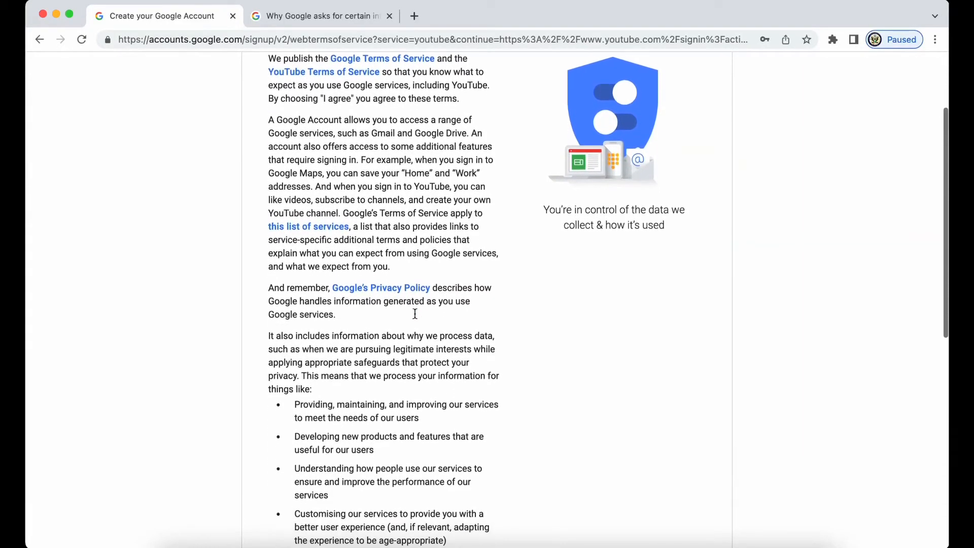
scroll(down, 3)
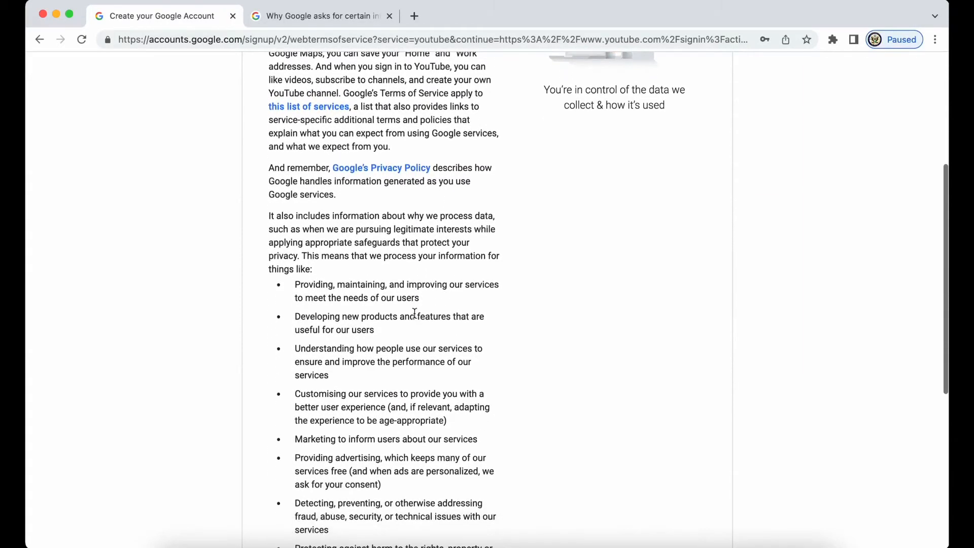
scroll(down, 3)
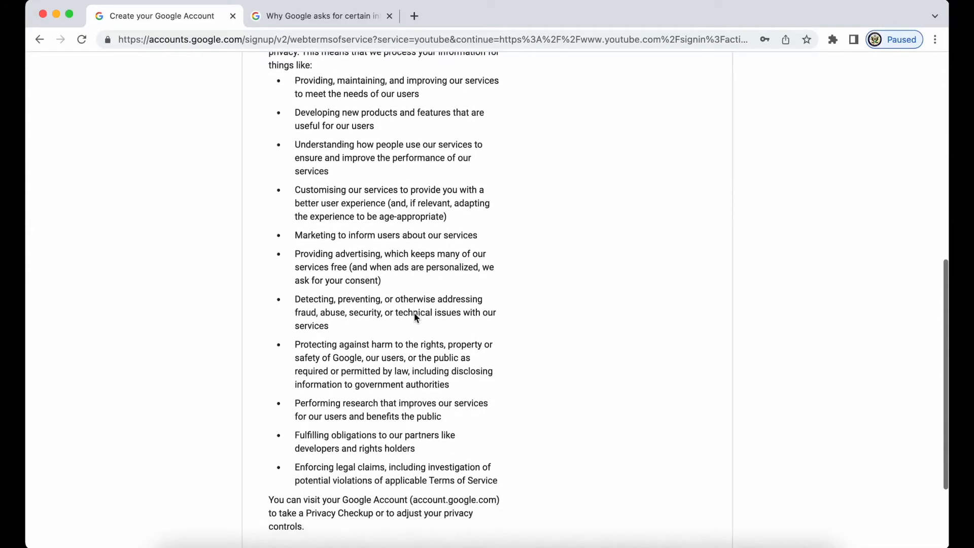
scroll(down, 3)
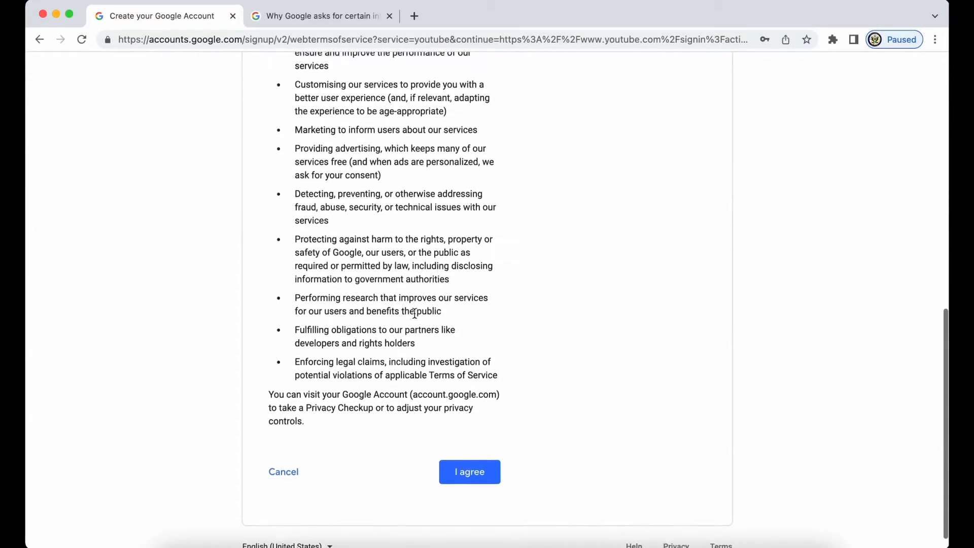
scroll(down, 3)
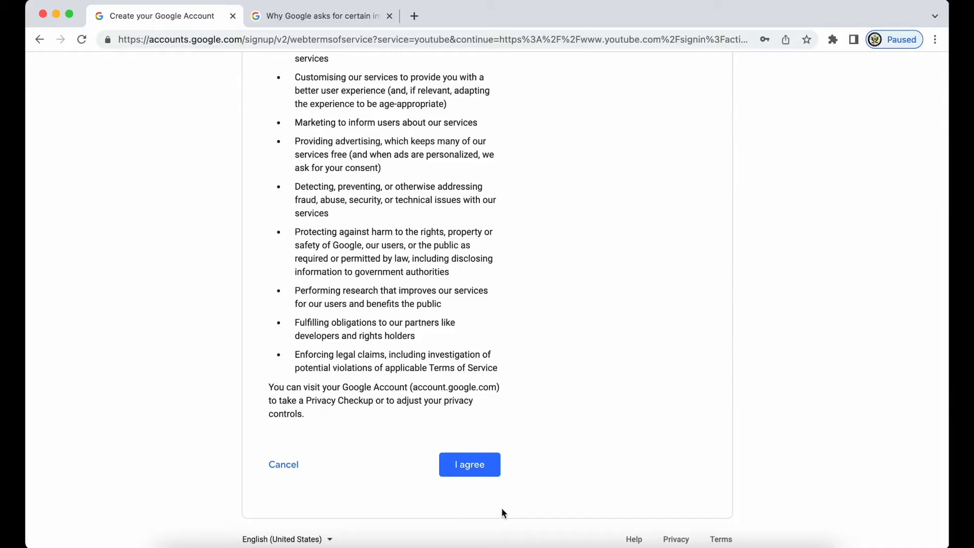
mouse_move(515, 504)
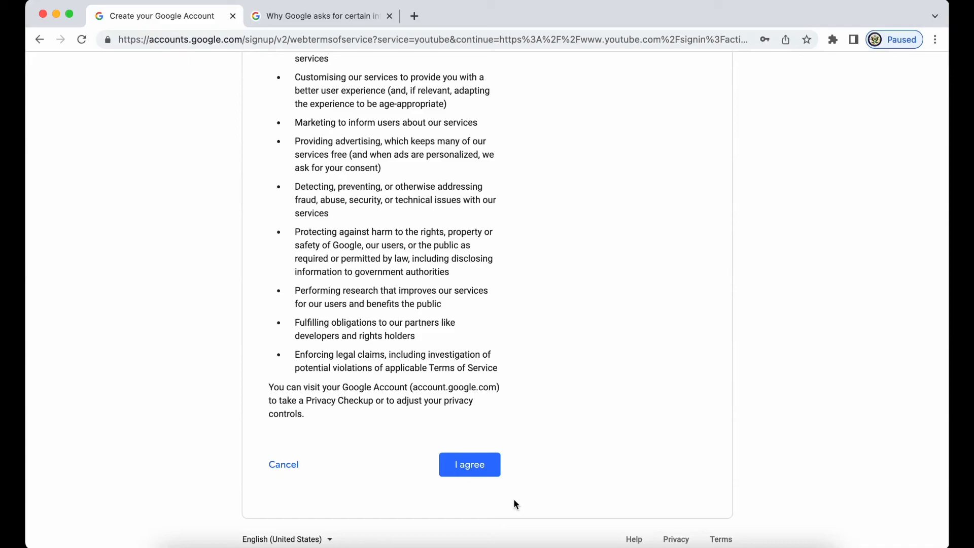
click(469, 465)
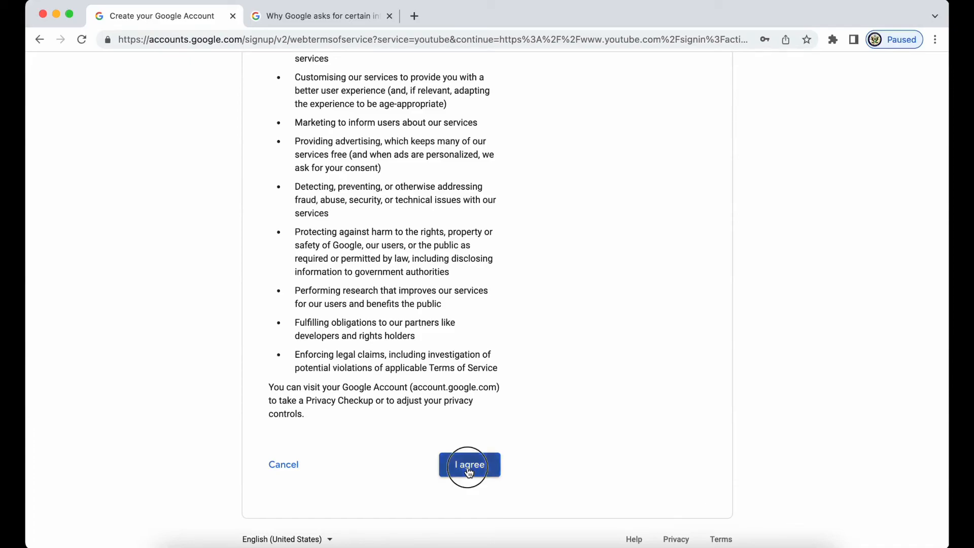
click(469, 464)
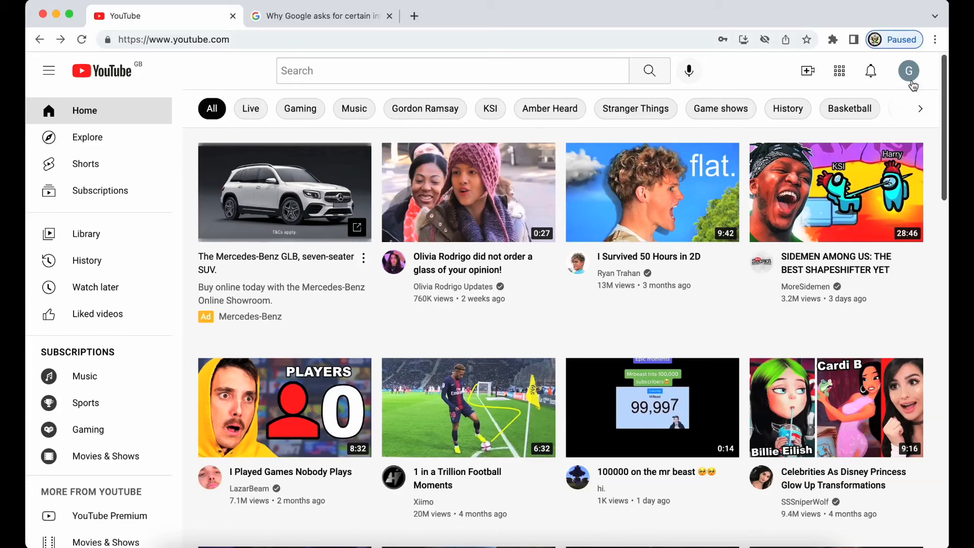
Open the YouTube avatar menu showing the new account and its Outlook address.
click(908, 70)
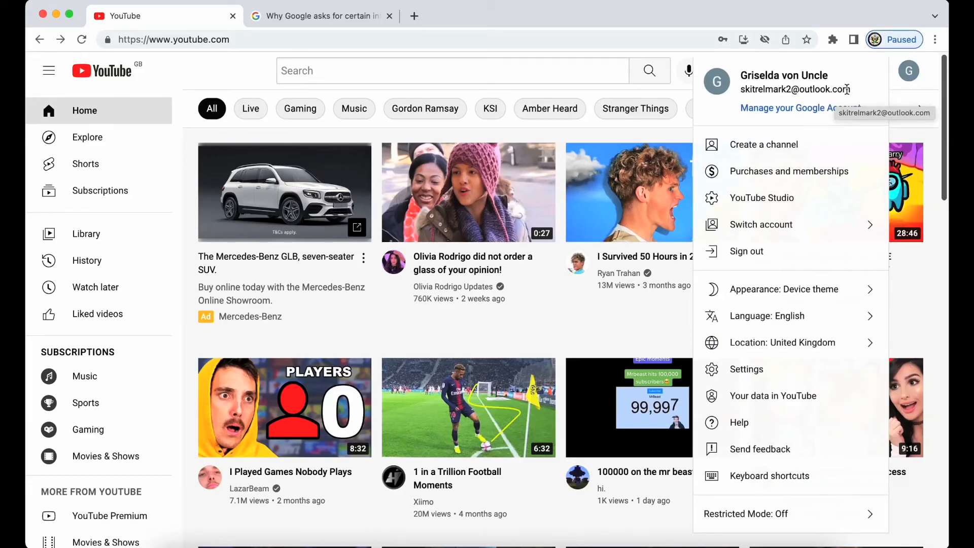
mouse_move(806, 101)
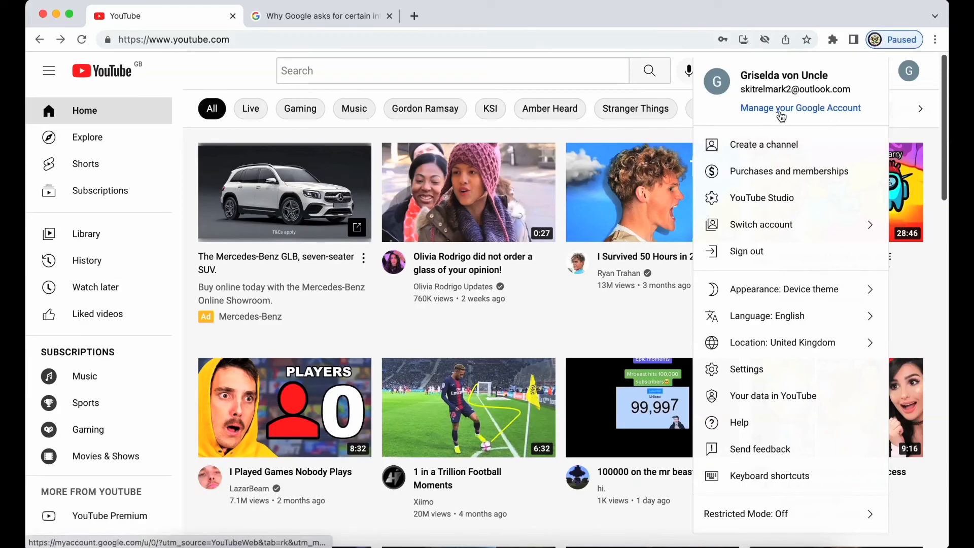
mouse_move(800, 108)
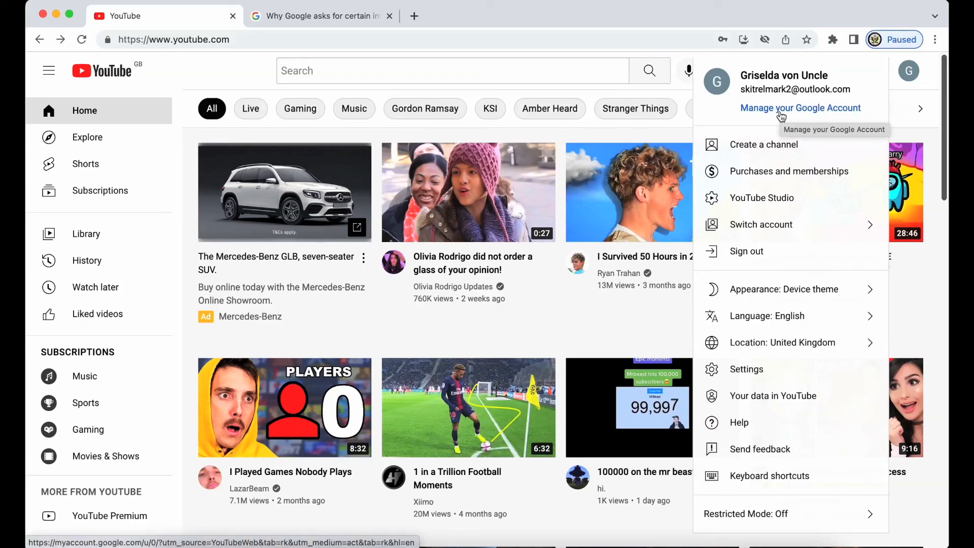